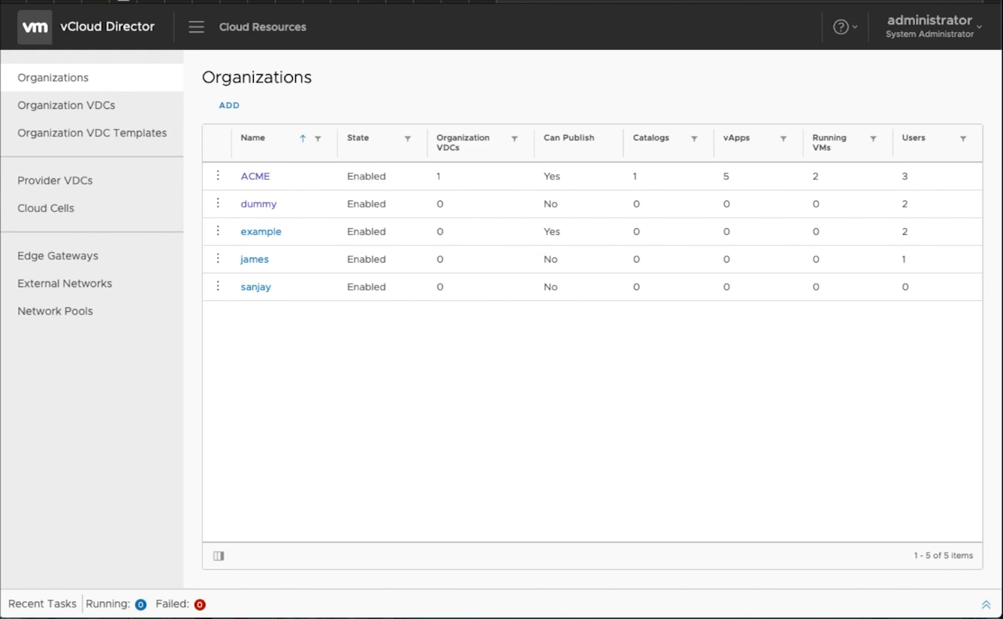
{"action": "mouse_move", "coordinate": [69, 185]}
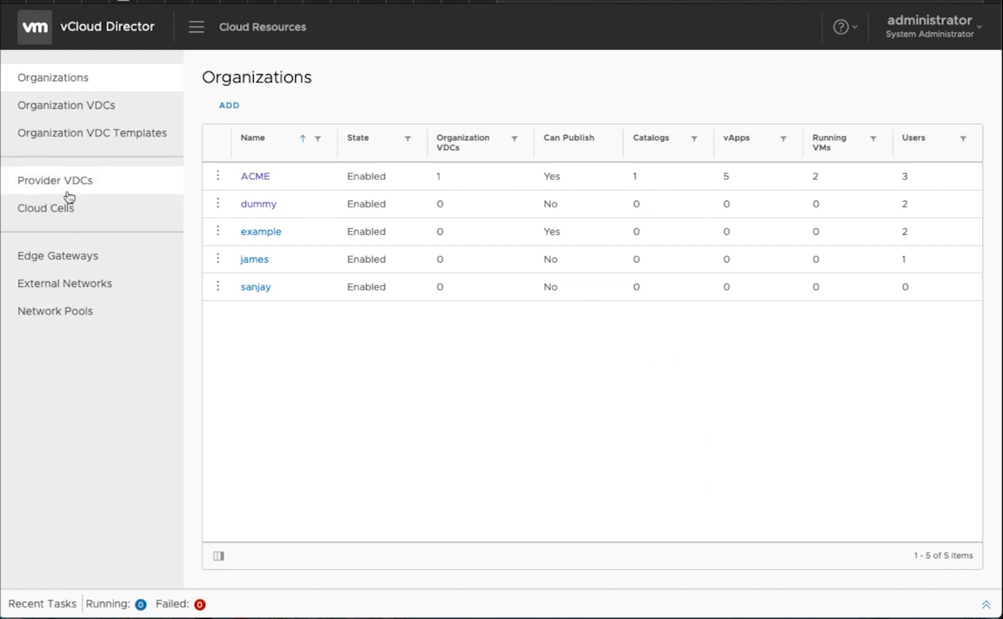
{"action": "mouse_move", "coordinate": [138, 51]}
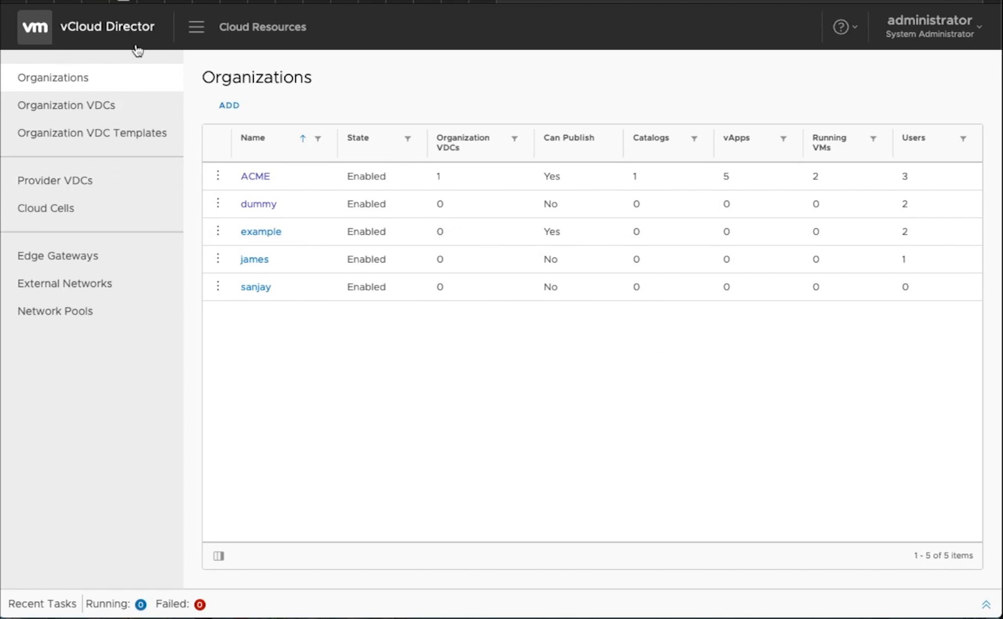
{"action": "mouse_move", "coordinate": [936, 51]}
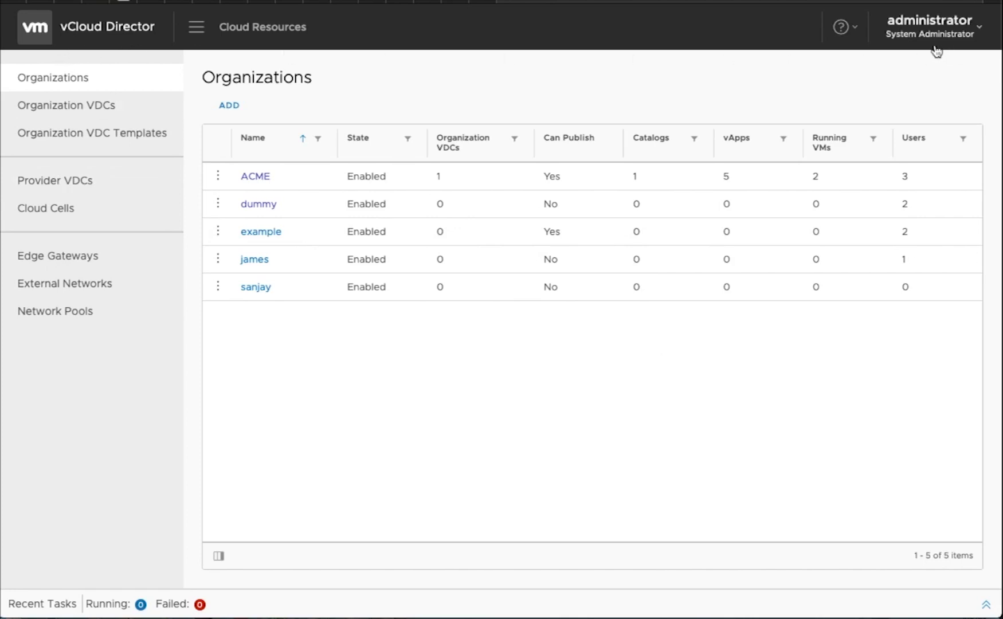
{"action": "mouse_move", "coordinate": [248, 116]}
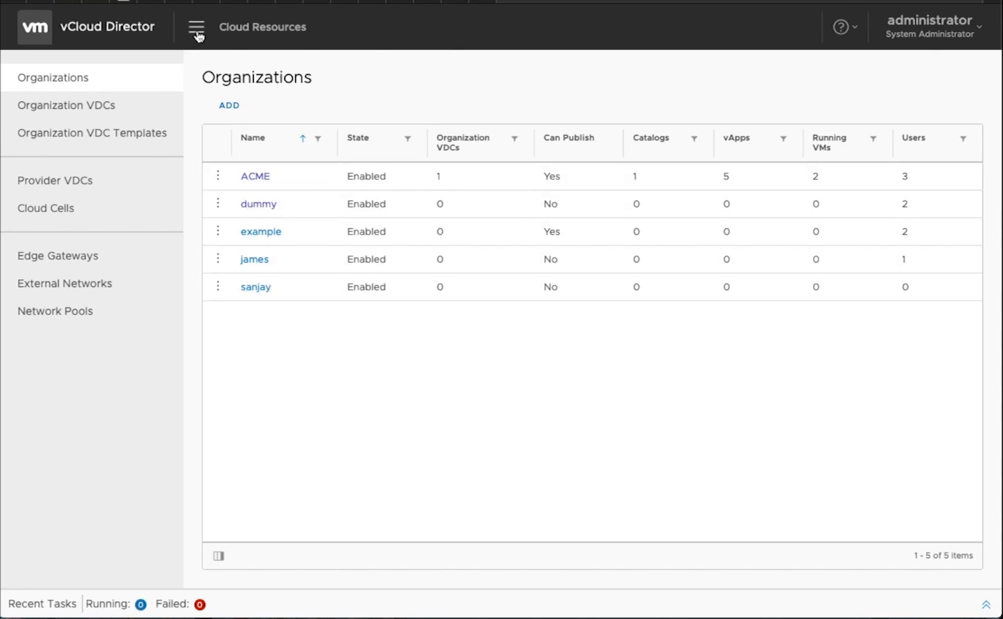
Review the Object Storage tenant overview, then sign in to the ACME tenant portal as org admin
{"action": "left_click", "coordinate": [196, 26]}
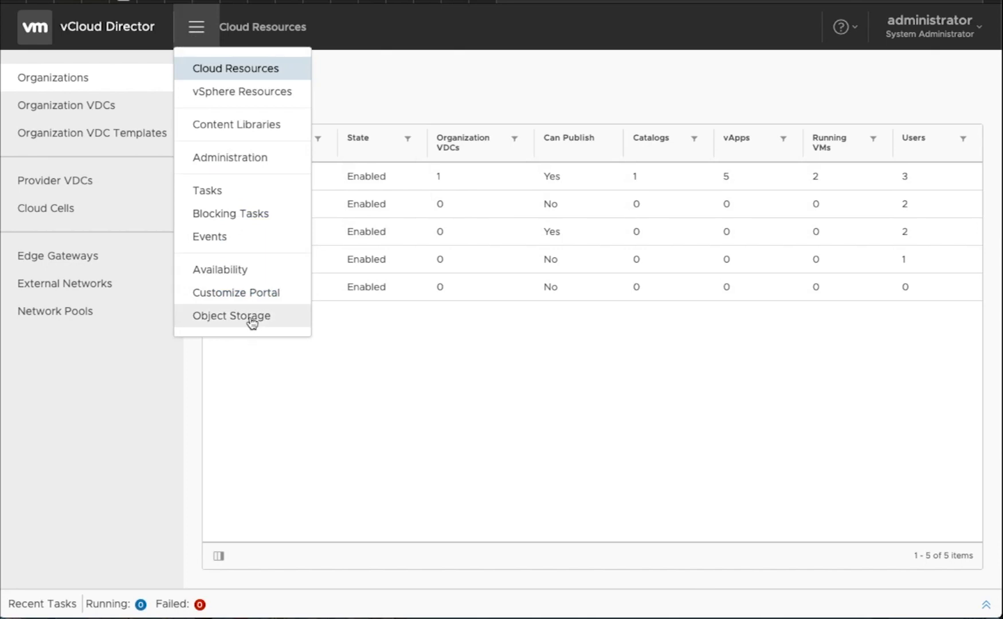
{"action": "left_click", "coordinate": [232, 317]}
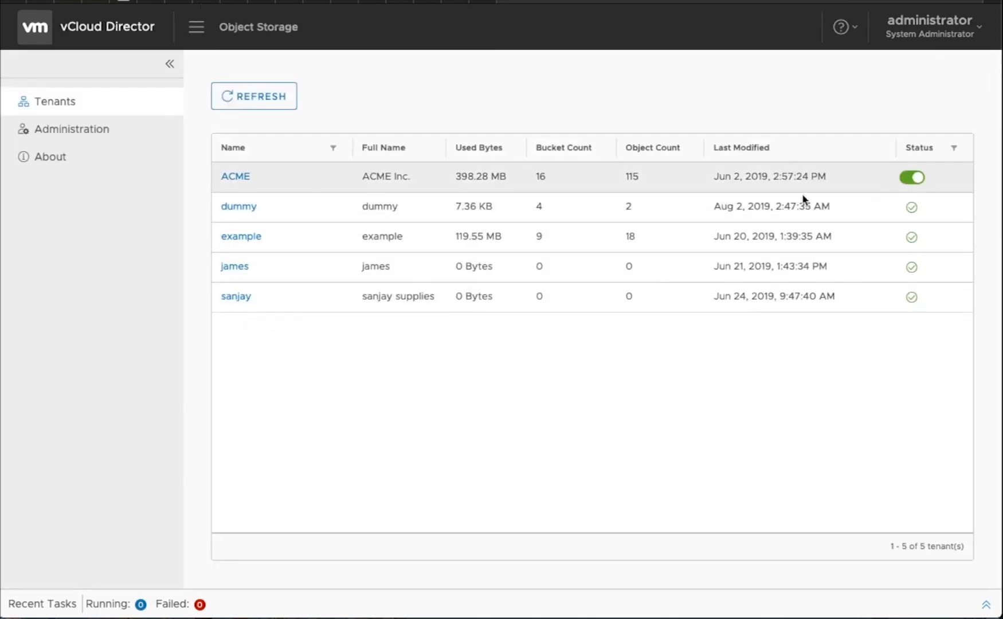
{"action": "left_click", "coordinate": [912, 297]}
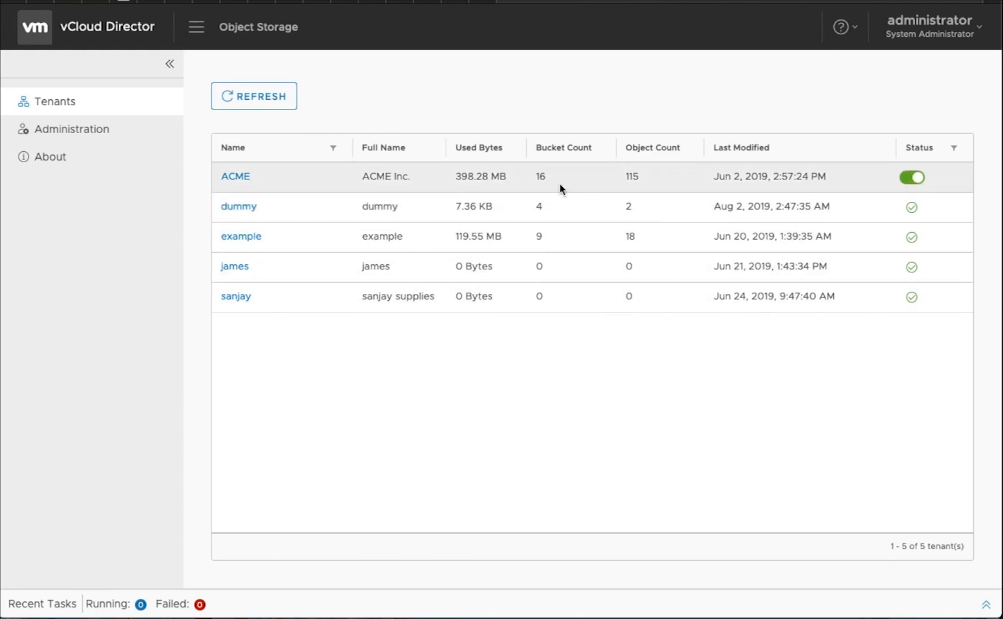
{"action": "mouse_move", "coordinate": [484, 191]}
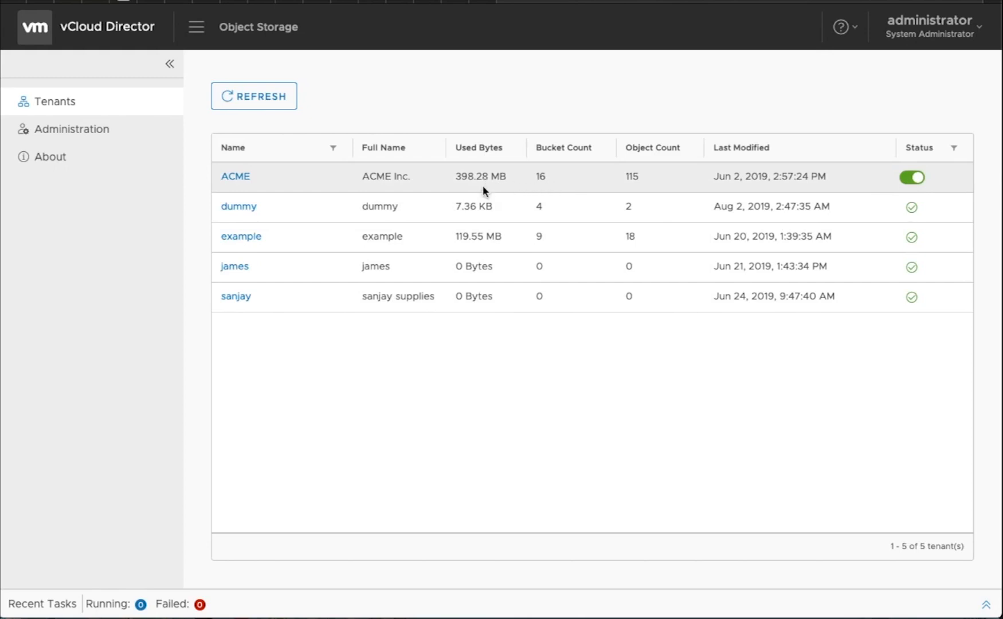
{"action": "left_click", "coordinate": [911, 177]}
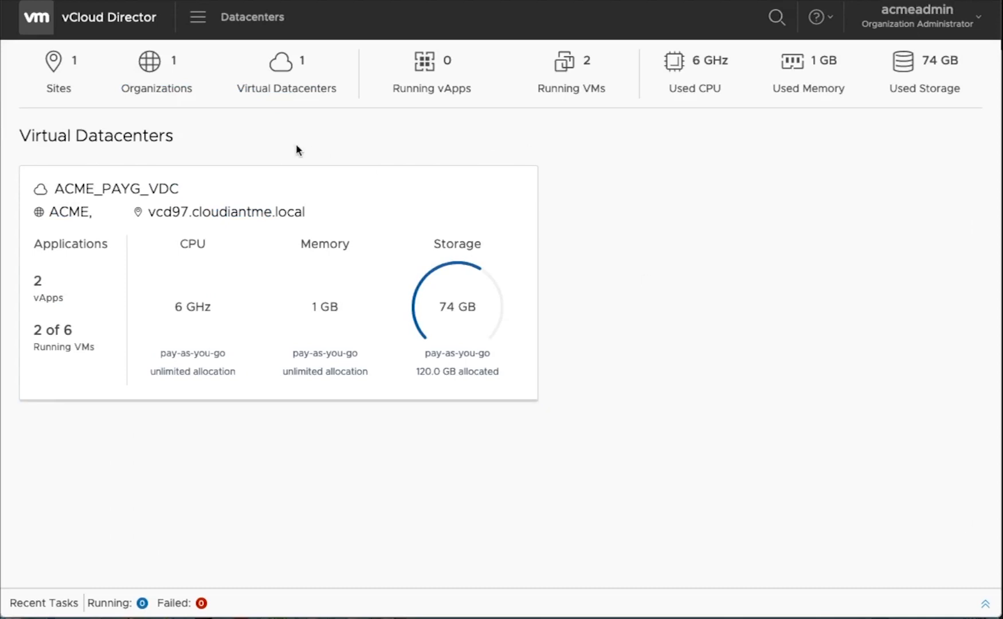
{"action": "mouse_move", "coordinate": [130, 41]}
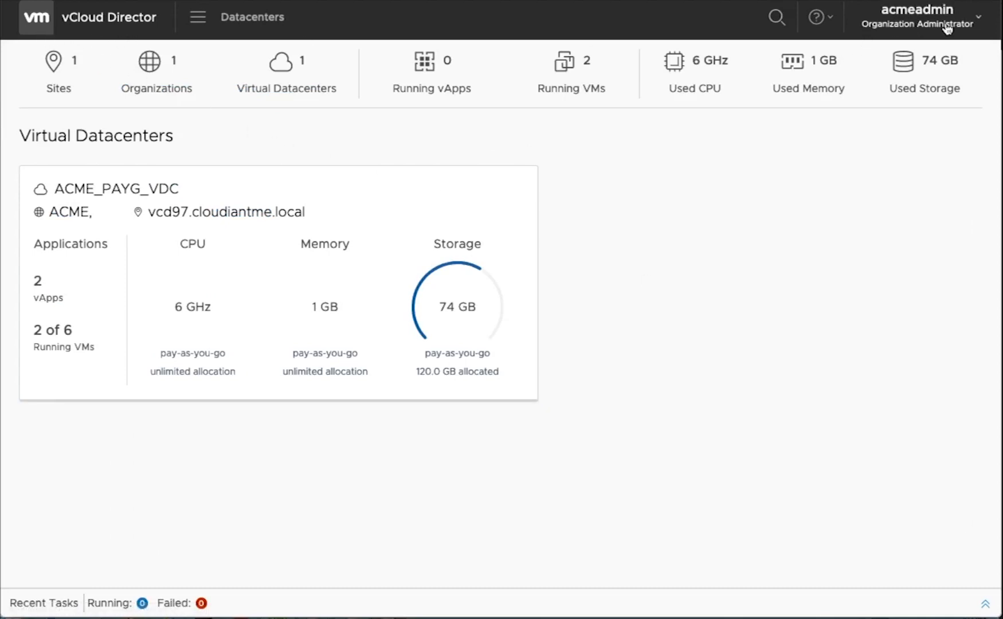
{"action": "mouse_move", "coordinate": [86, 94]}
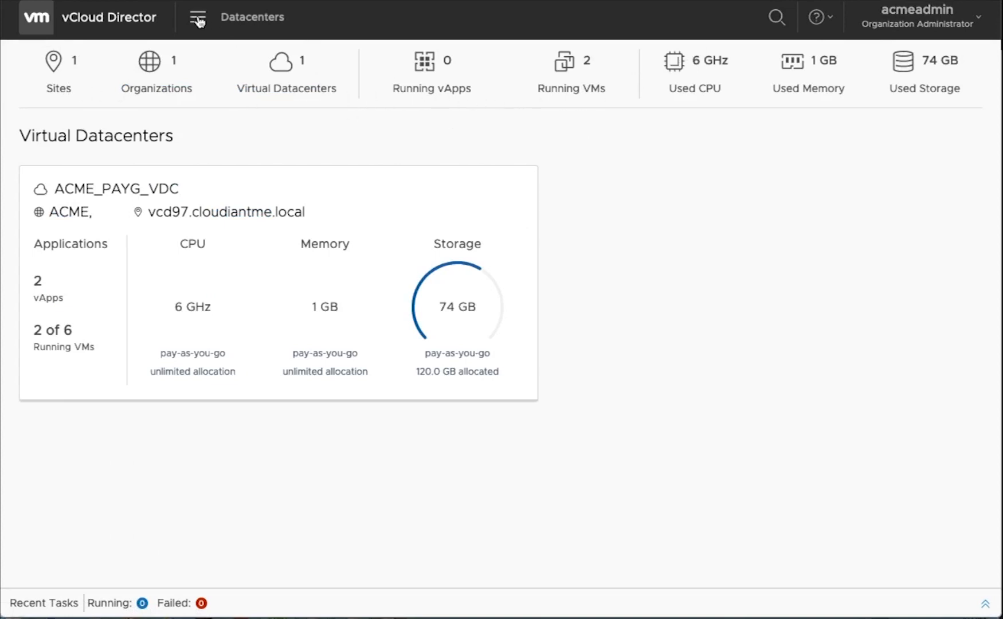
Reveal the ACME tenant's navigation menu listing Datacenters, Libraries, Administration, Tasks, Events and Object Storage
{"action": "left_click", "coordinate": [197, 17]}
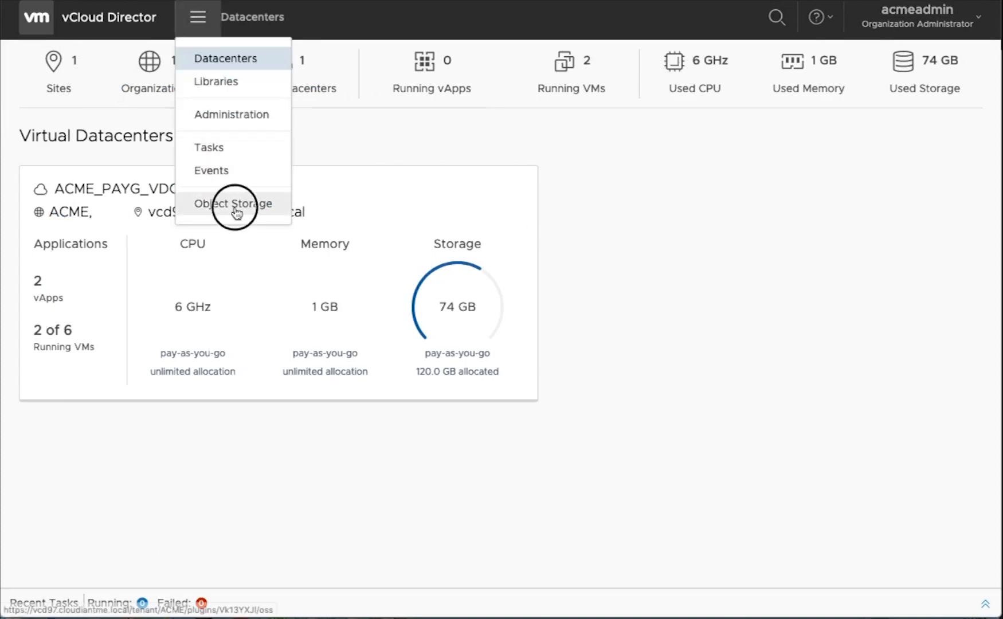
View ACME's object storage dashboard, buckets and S3 security credentials, ending on the 16-bucket list
{"action": "left_click", "coordinate": [233, 203]}
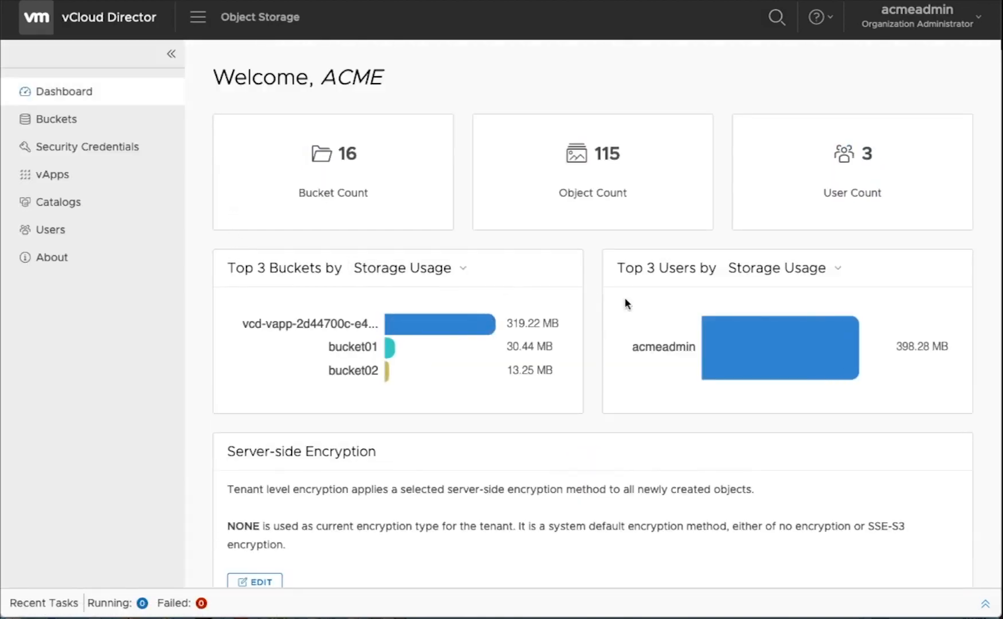
{"action": "mouse_move", "coordinate": [847, 312]}
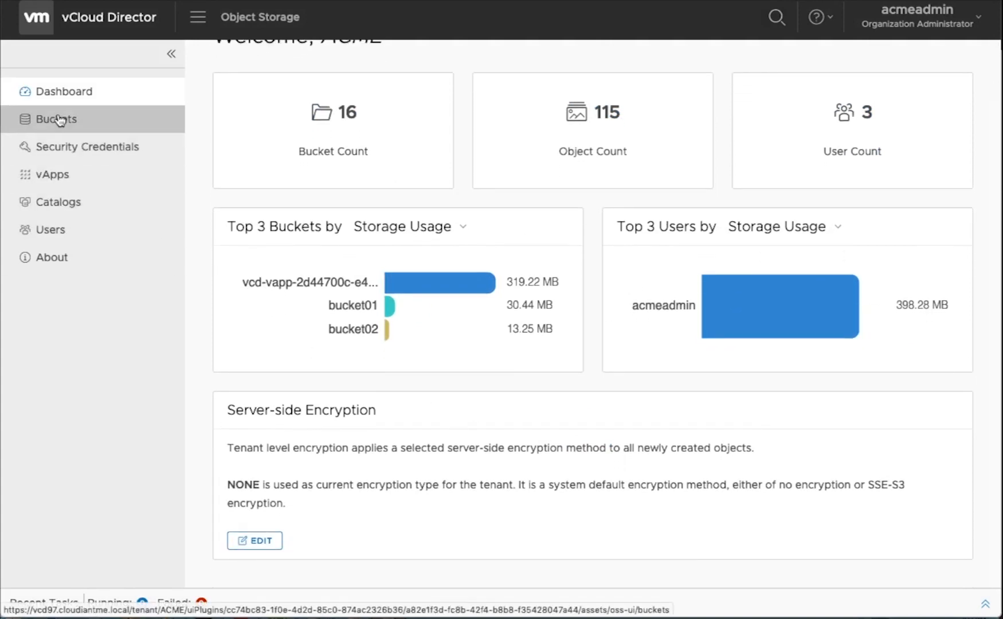
{"action": "left_click", "coordinate": [57, 120]}
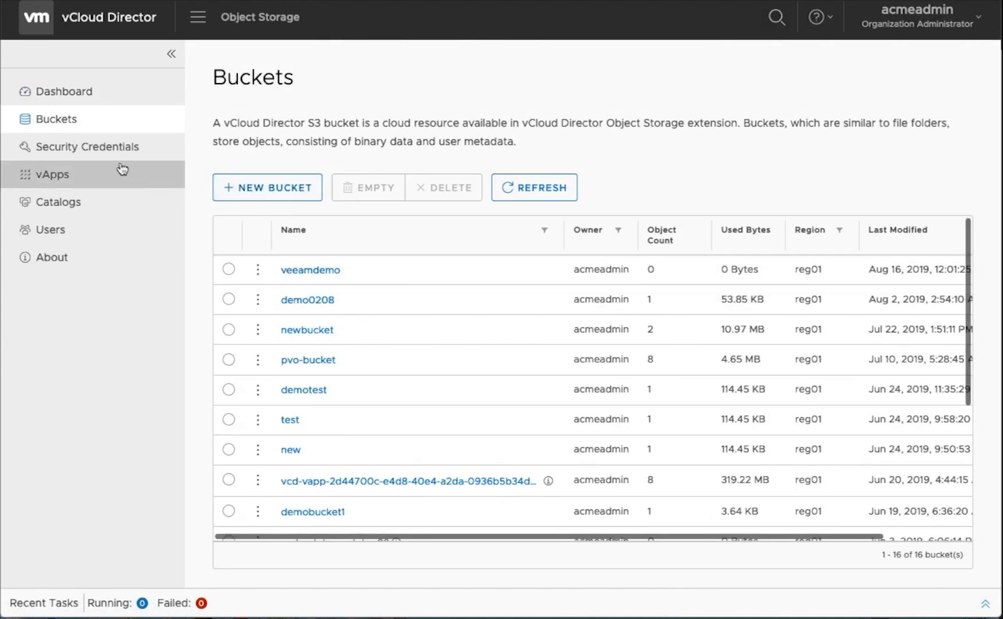
{"action": "left_click", "coordinate": [86, 147]}
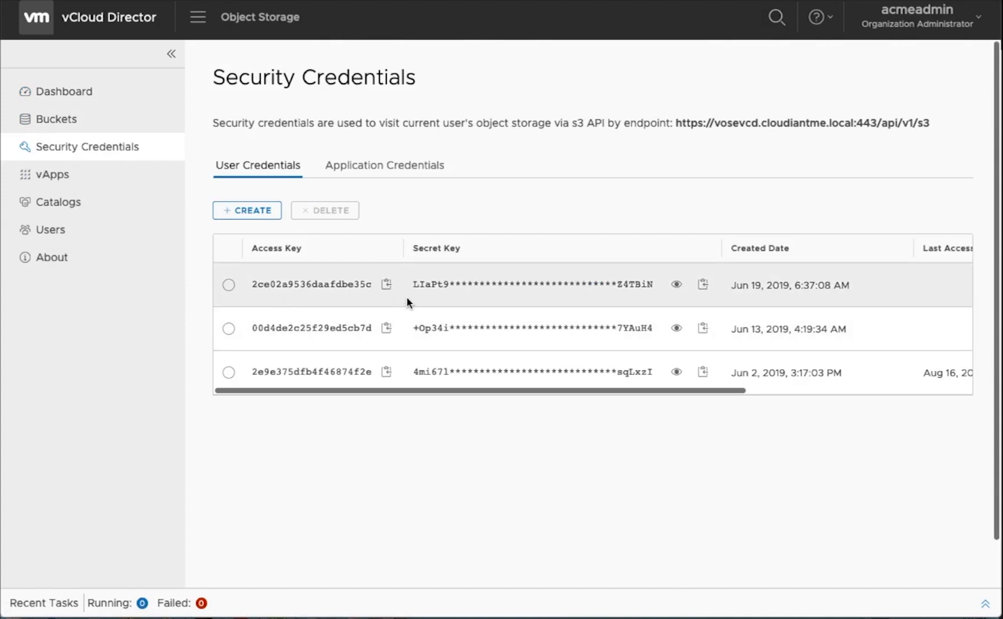
{"action": "mouse_move", "coordinate": [636, 302]}
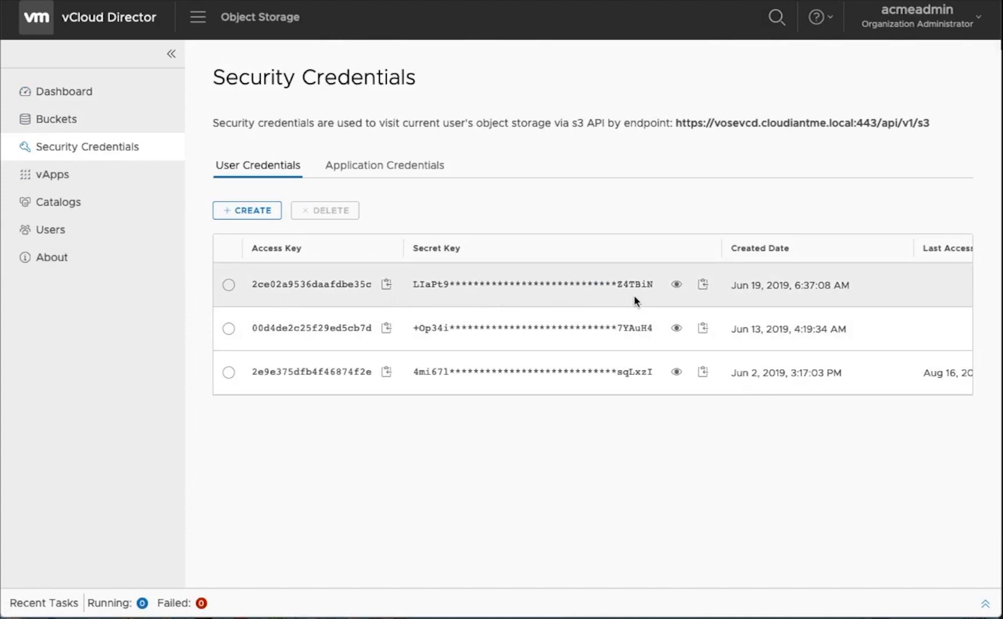
{"action": "left_click", "coordinate": [56, 119]}
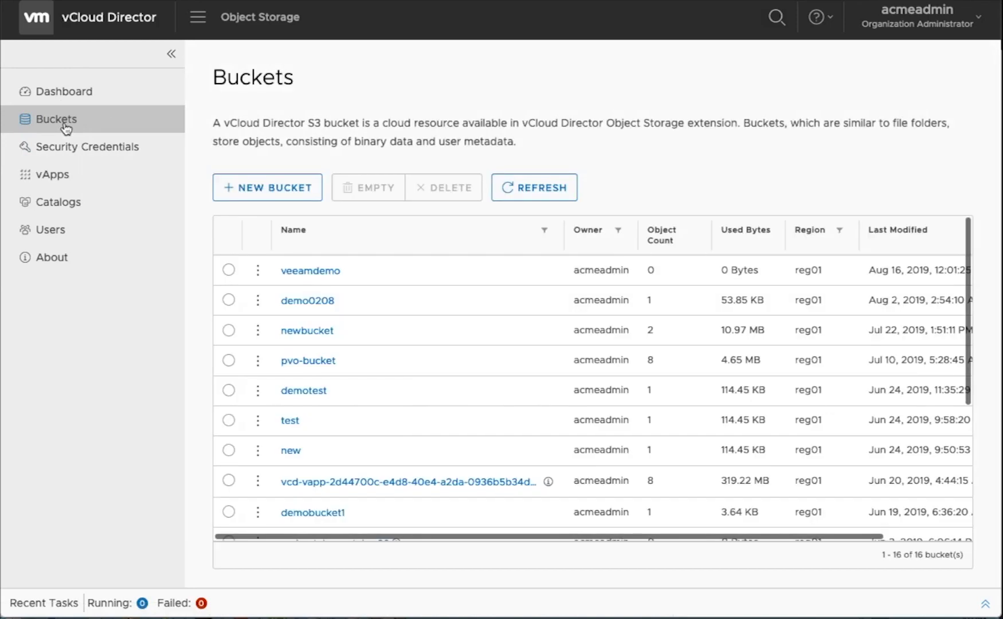
{"action": "mouse_move", "coordinate": [335, 284]}
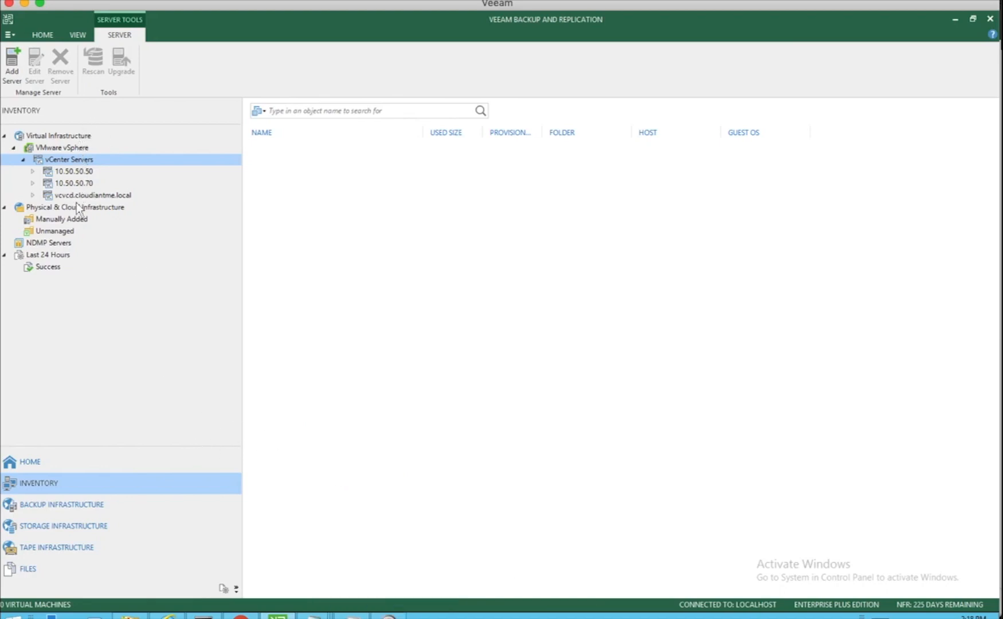
{"action": "mouse_move", "coordinate": [48, 173]}
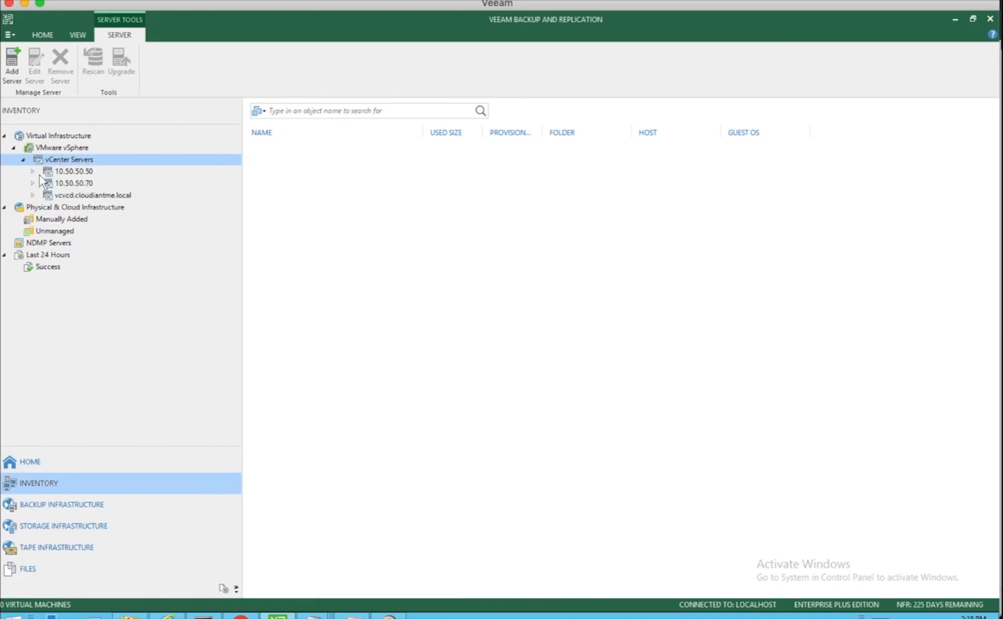
{"action": "mouse_move", "coordinate": [20, 135]}
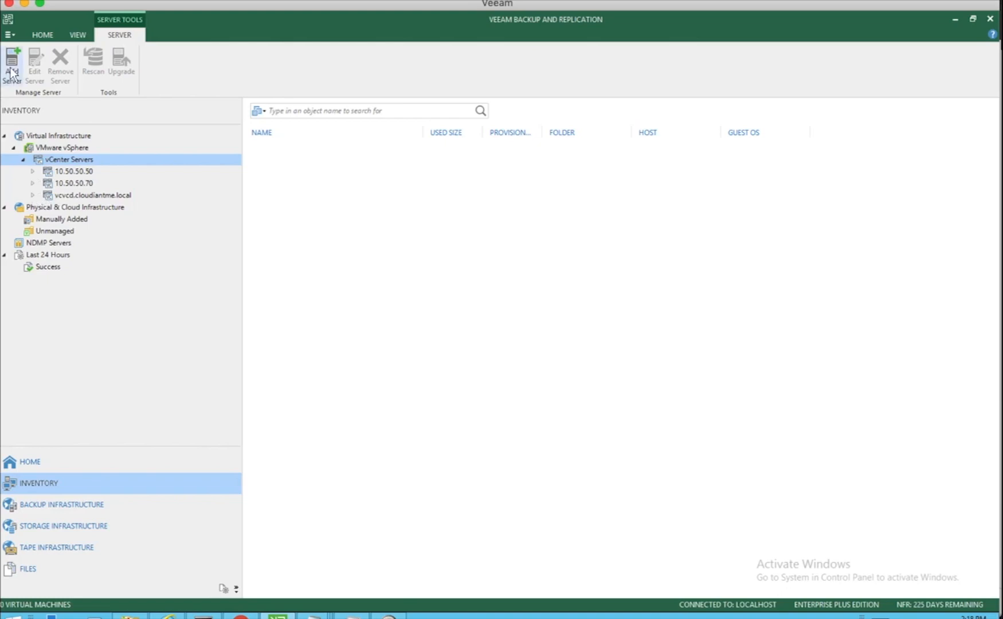
Briefly start and cancel adding a VMware server, then expand vcvcd.cloudiantme.local down to PVDC1's VDCs
{"action": "left_click", "coordinate": [12, 64]}
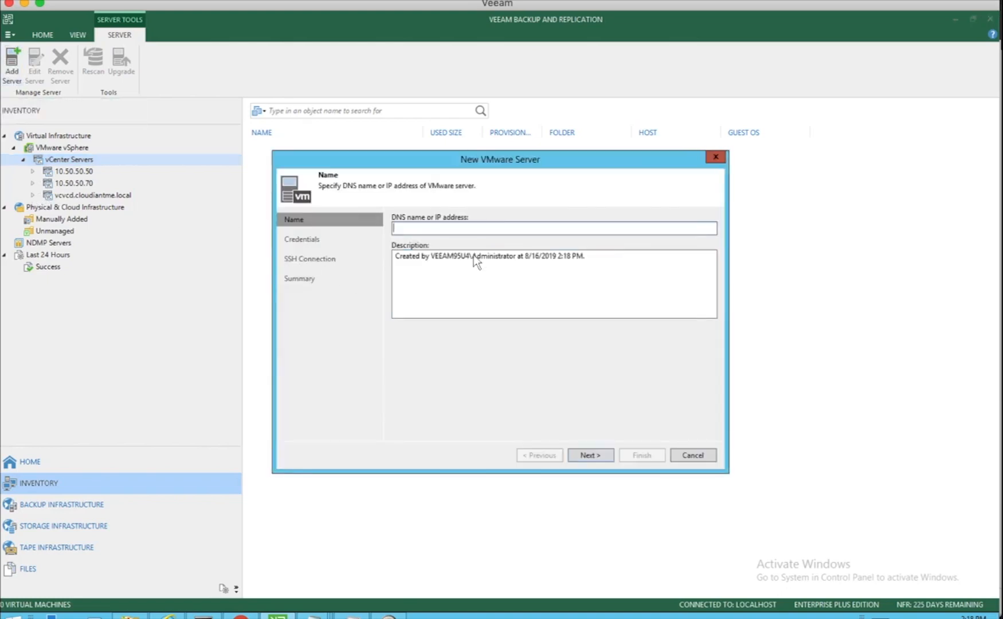
{"action": "left_click", "coordinate": [693, 455]}
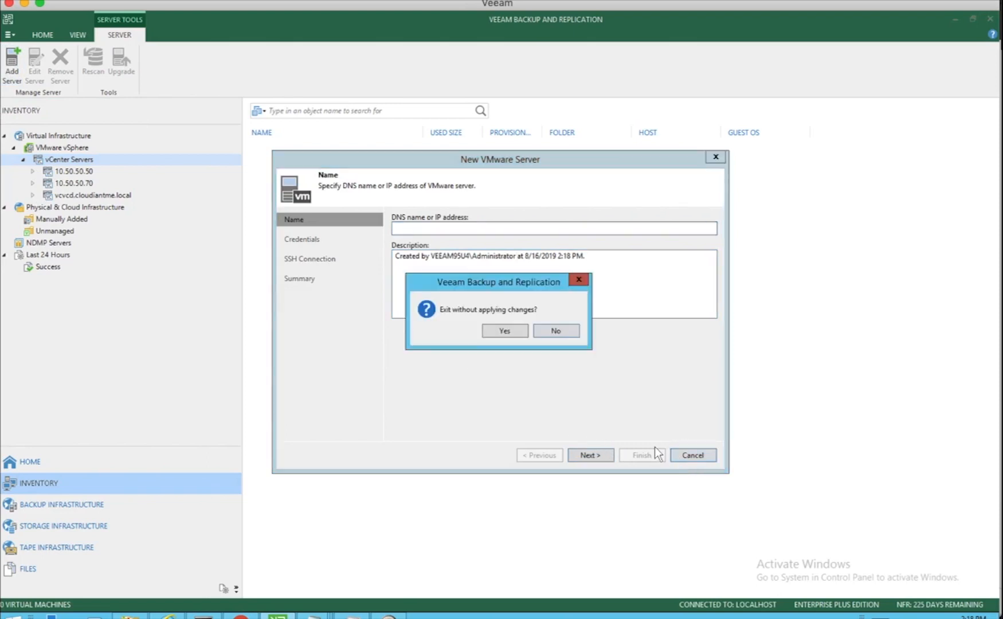
{"action": "left_click", "coordinate": [504, 330]}
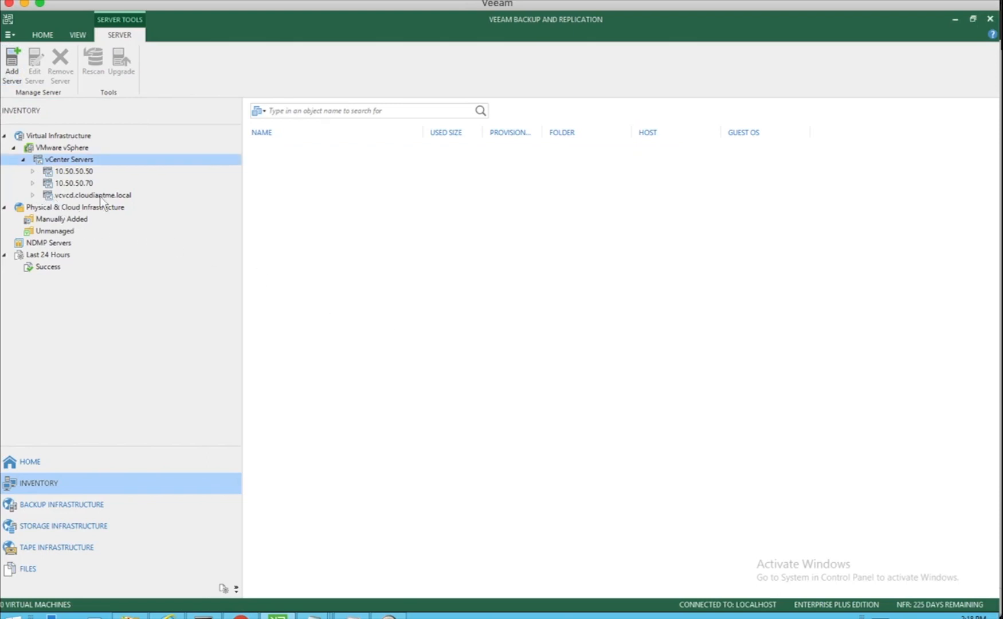
{"action": "mouse_move", "coordinate": [133, 205]}
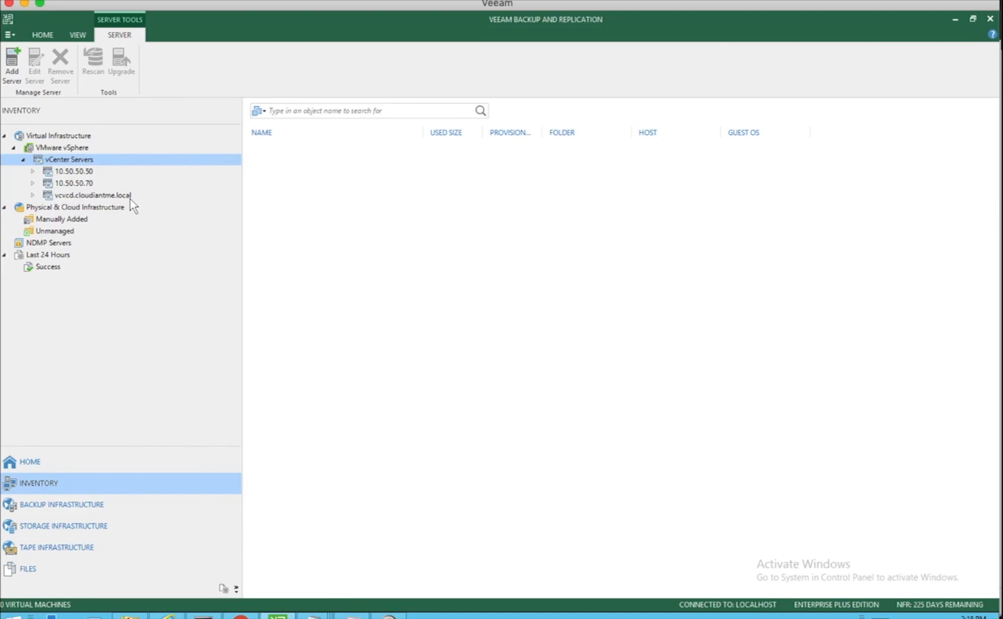
{"action": "left_click", "coordinate": [32, 195]}
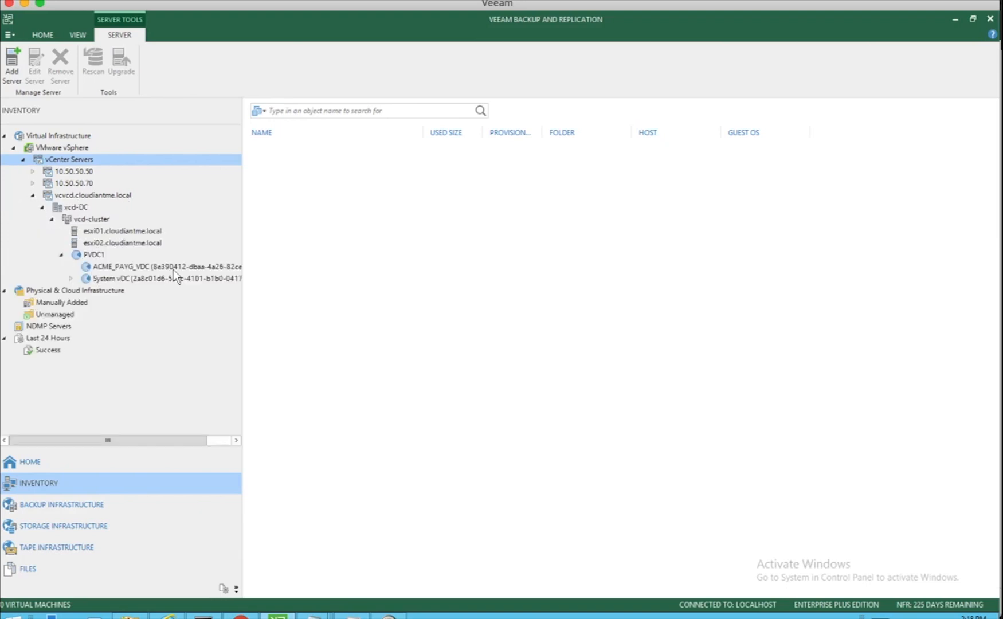
{"action": "mouse_move", "coordinate": [169, 322]}
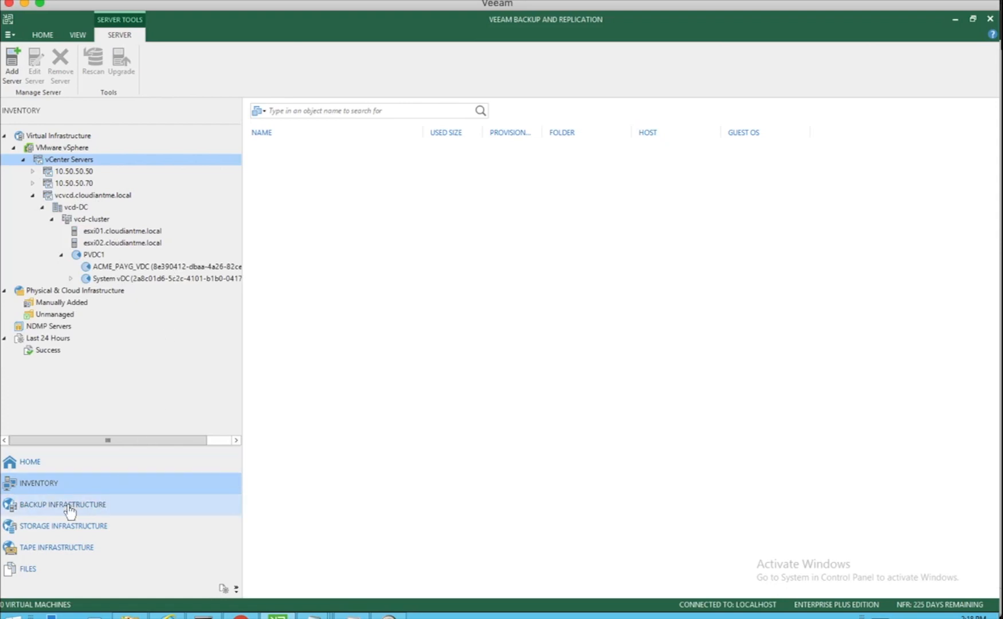
In Backup Repositories, select VeeamVCDCloudian and preview the object storage repository type without adding one
{"action": "left_click", "coordinate": [62, 504]}
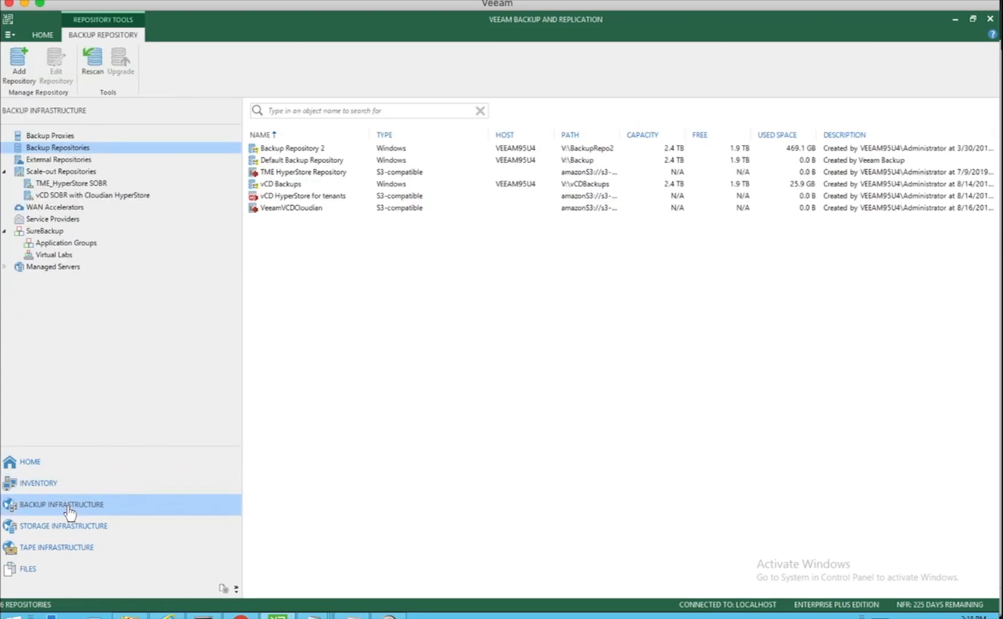
{"action": "mouse_move", "coordinate": [229, 175]}
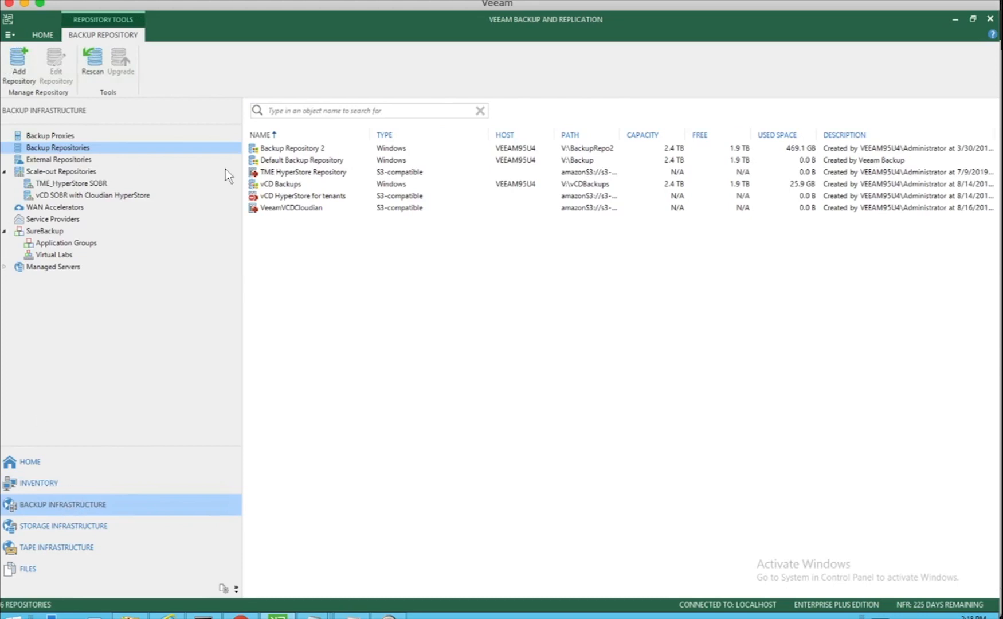
{"action": "mouse_move", "coordinate": [134, 159]}
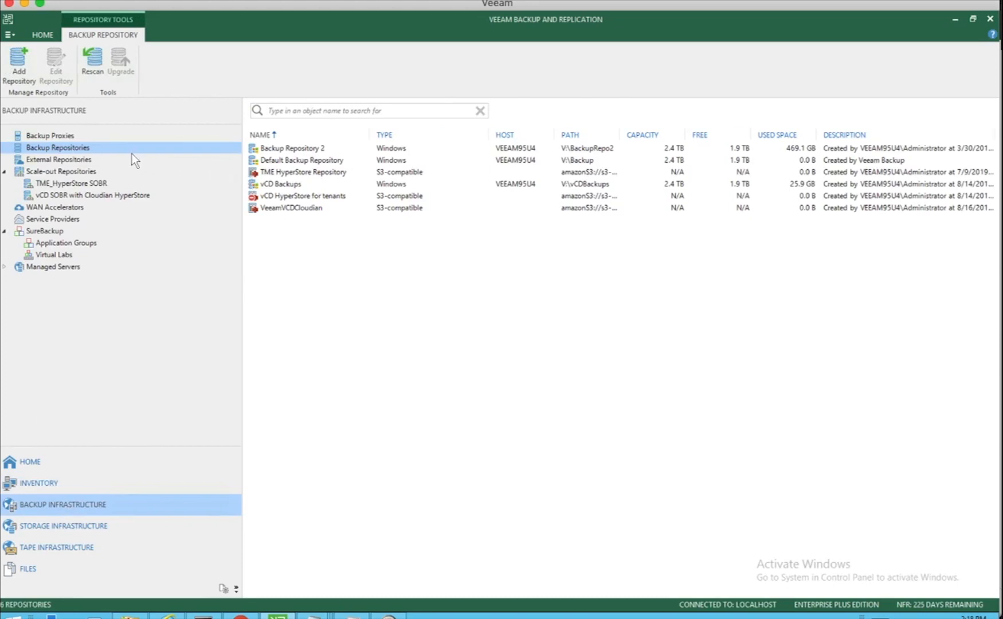
{"action": "left_click", "coordinate": [291, 208]}
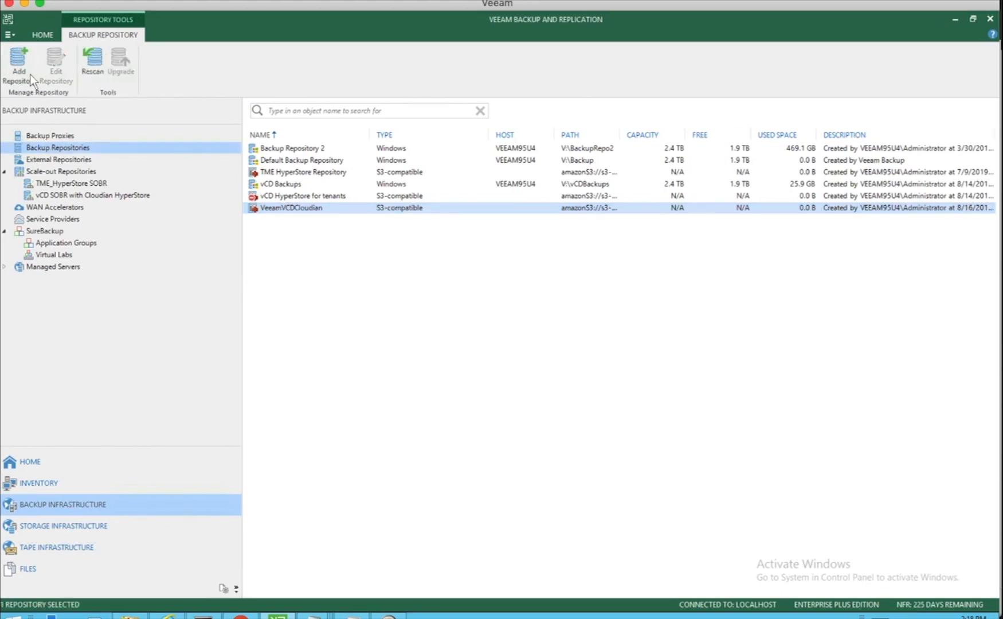
{"action": "left_click", "coordinate": [18, 65]}
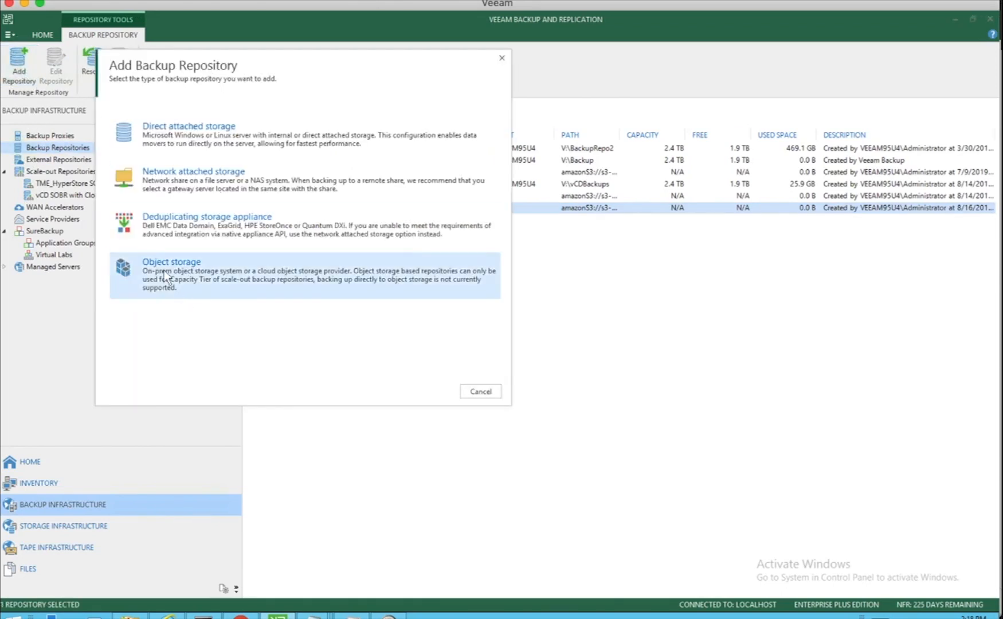
{"action": "left_click", "coordinate": [171, 261]}
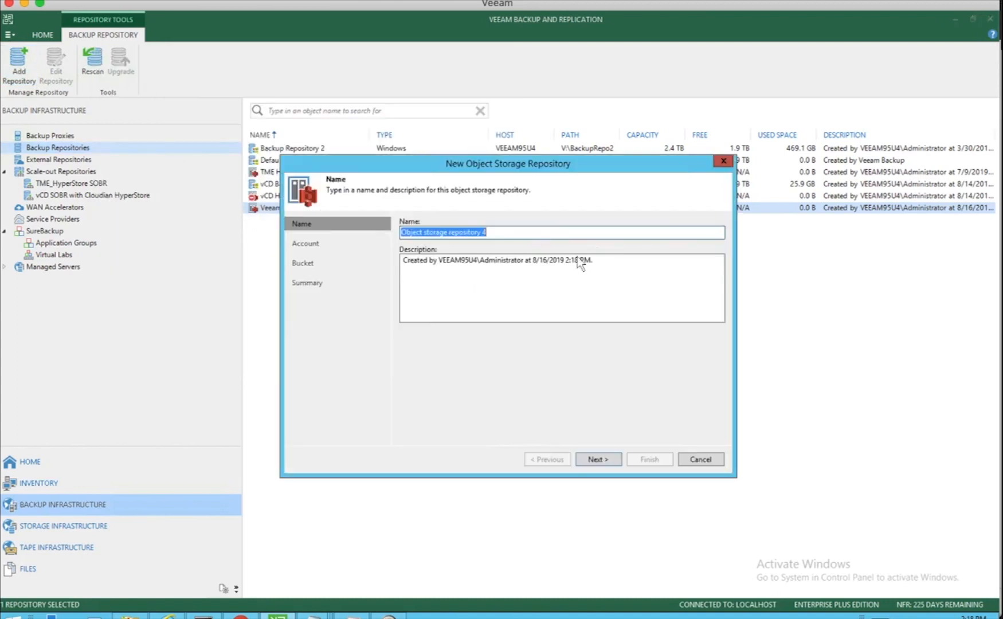
{"action": "mouse_move", "coordinate": [304, 248]}
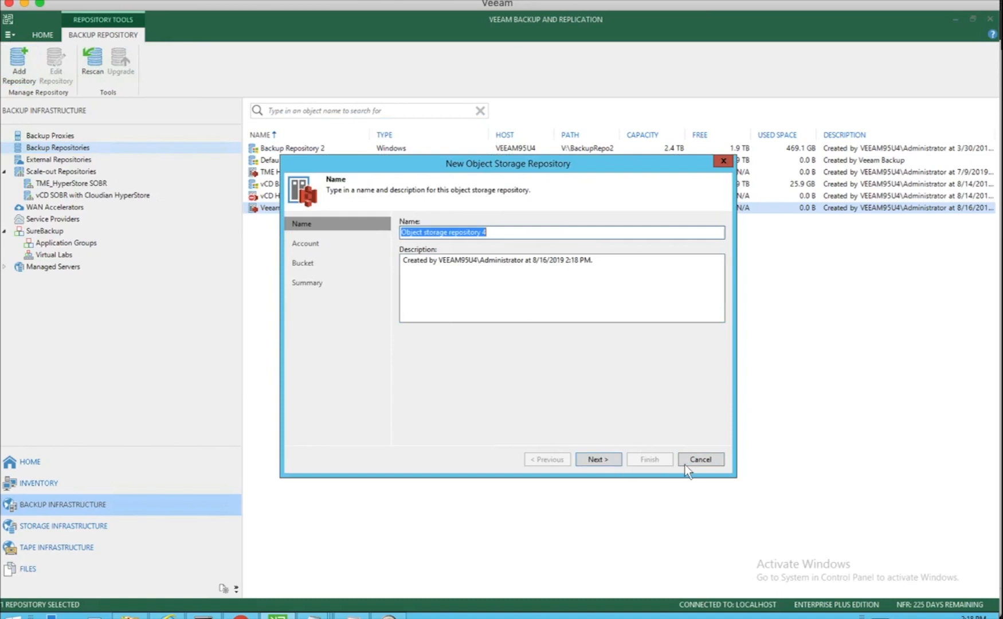
{"action": "left_click", "coordinate": [700, 460]}
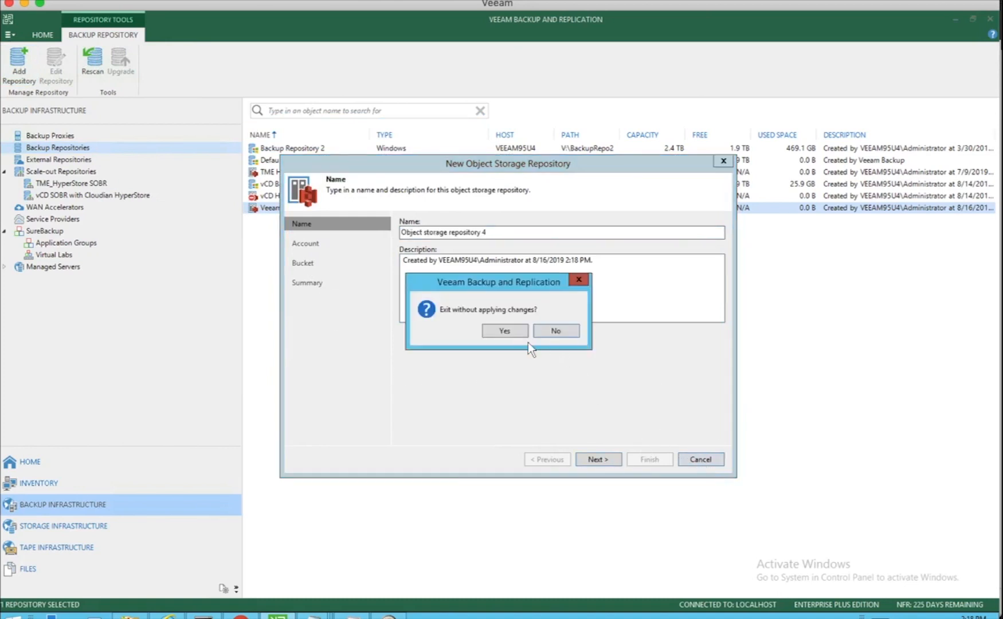
{"action": "left_click", "coordinate": [504, 330]}
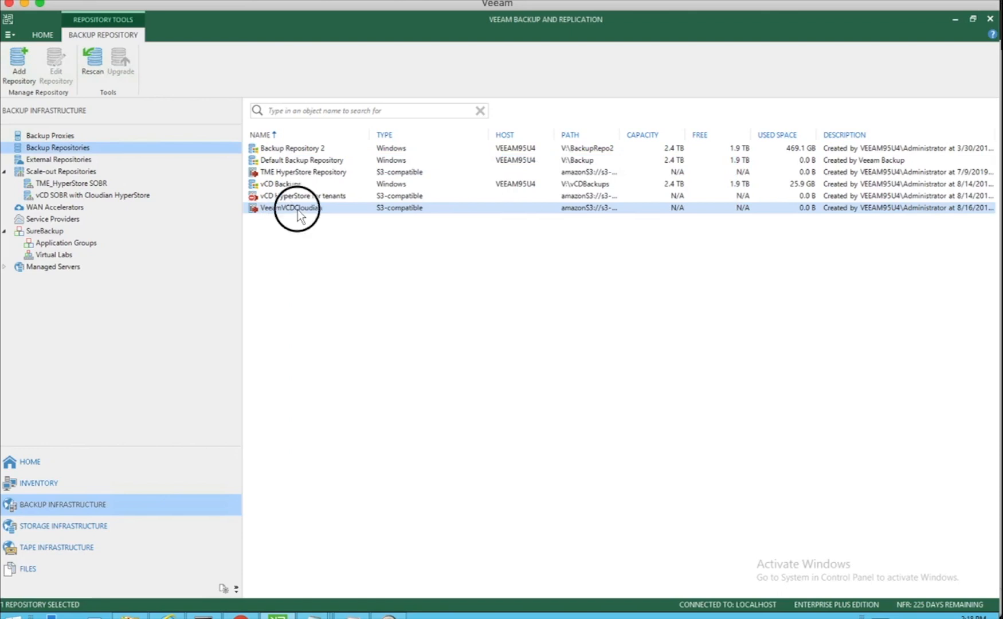
Review VeeamVCDCloudian's S3 account and veeamdemo bucket settings, then close the editor unchanged
{"action": "left_click", "coordinate": [56, 63]}
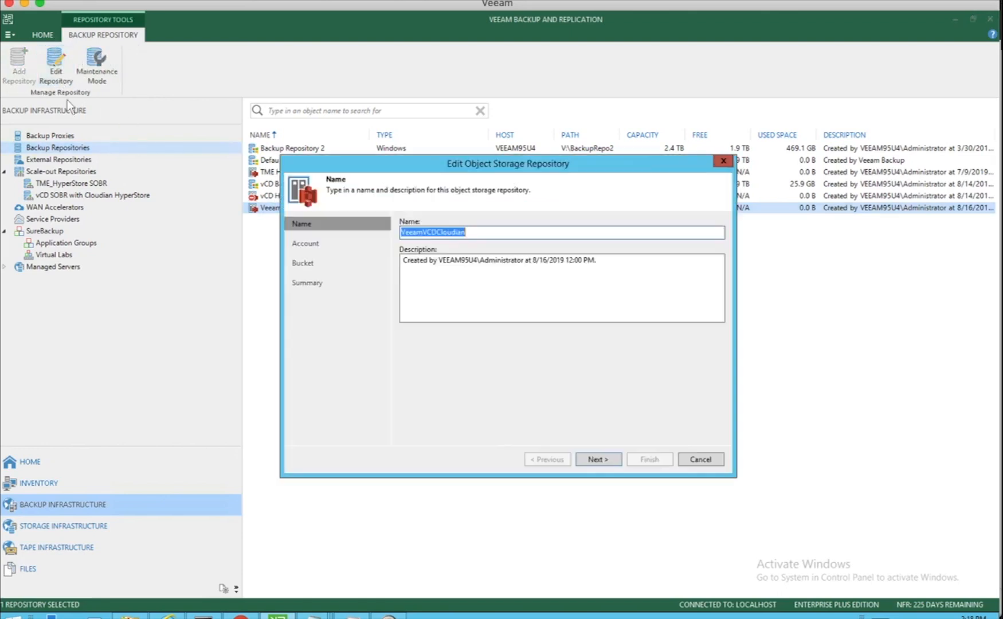
{"action": "left_click", "coordinate": [598, 460]}
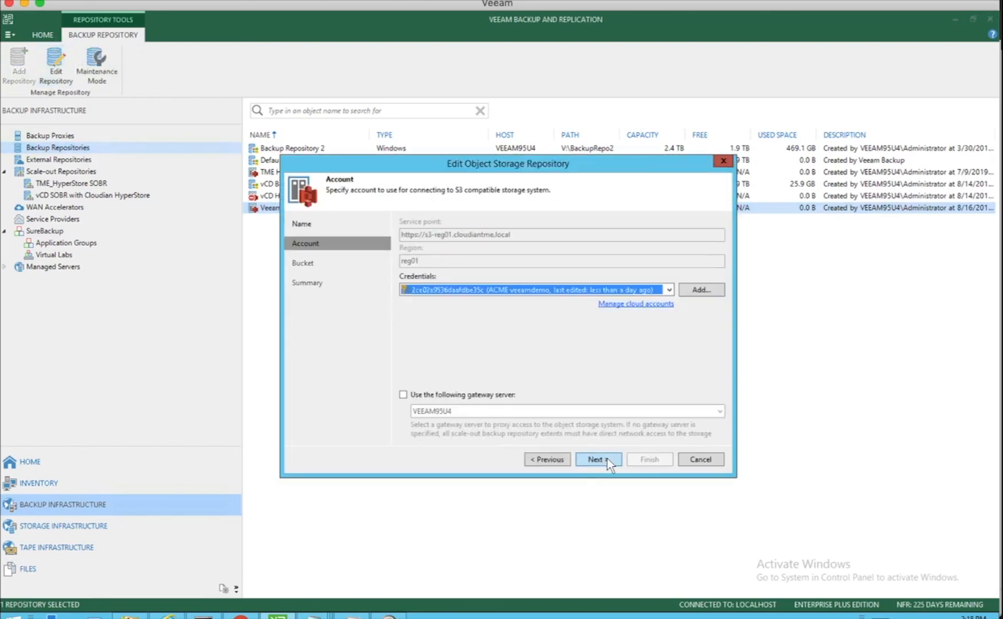
{"action": "mouse_move", "coordinate": [552, 290]}
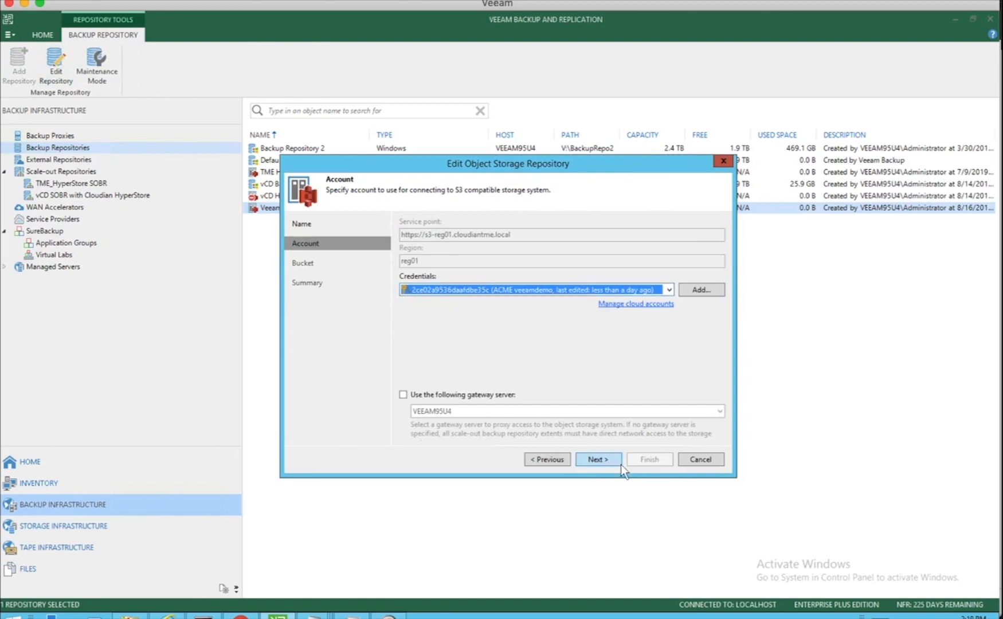
{"action": "left_click", "coordinate": [597, 460]}
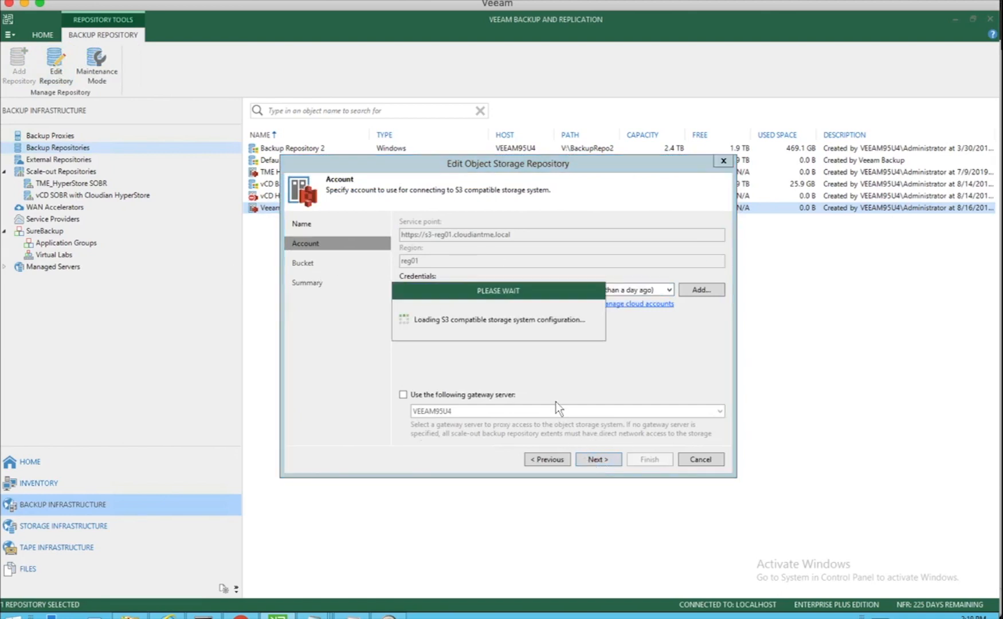
{"action": "left_click", "coordinate": [598, 460]}
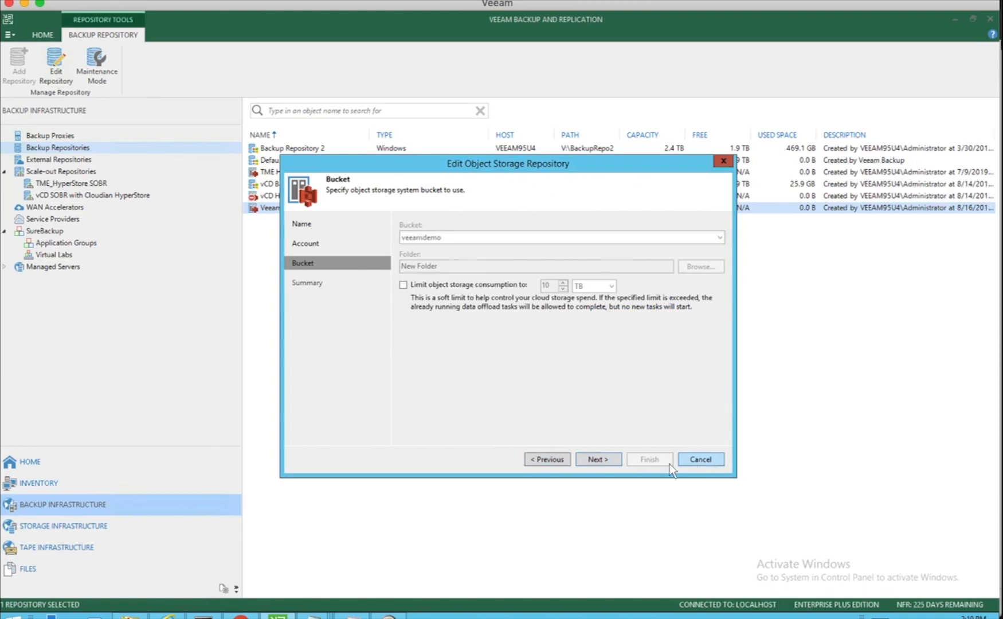
{"action": "left_click", "coordinate": [700, 460]}
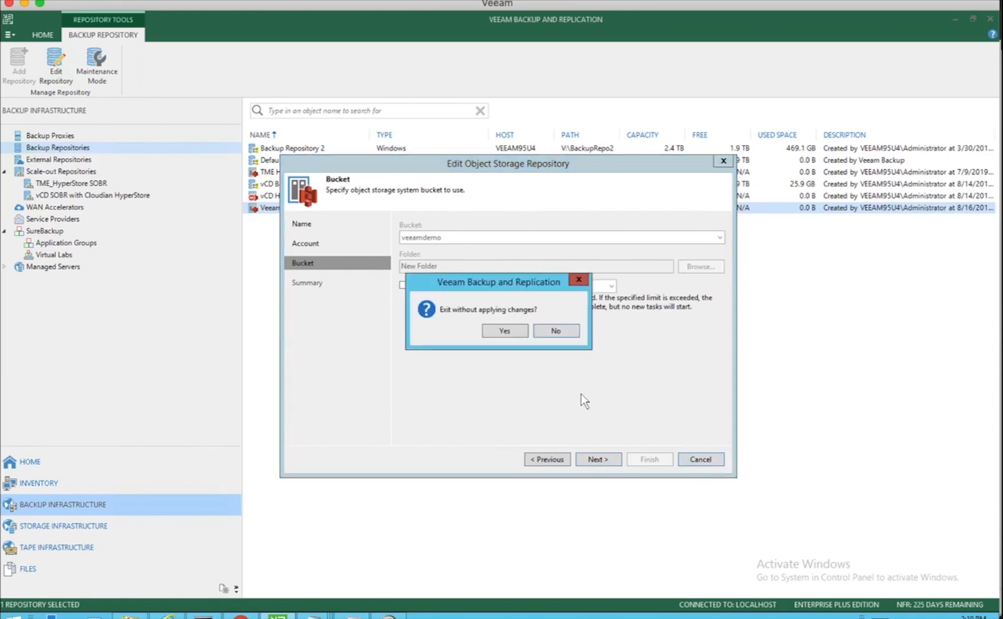
{"action": "left_click", "coordinate": [505, 330]}
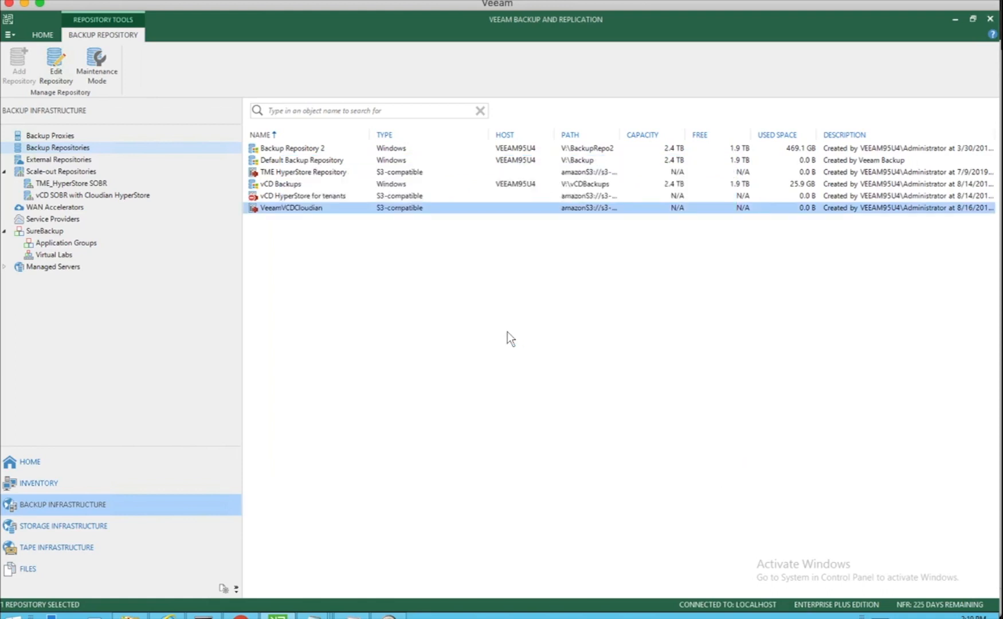
{"action": "mouse_move", "coordinate": [36, 208]}
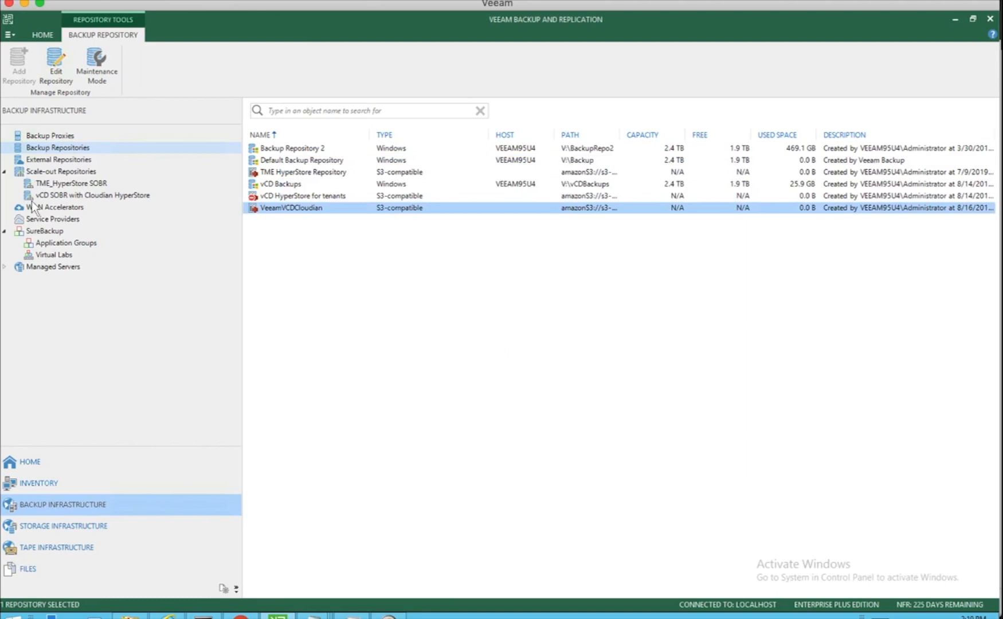
{"action": "mouse_move", "coordinate": [51, 200]}
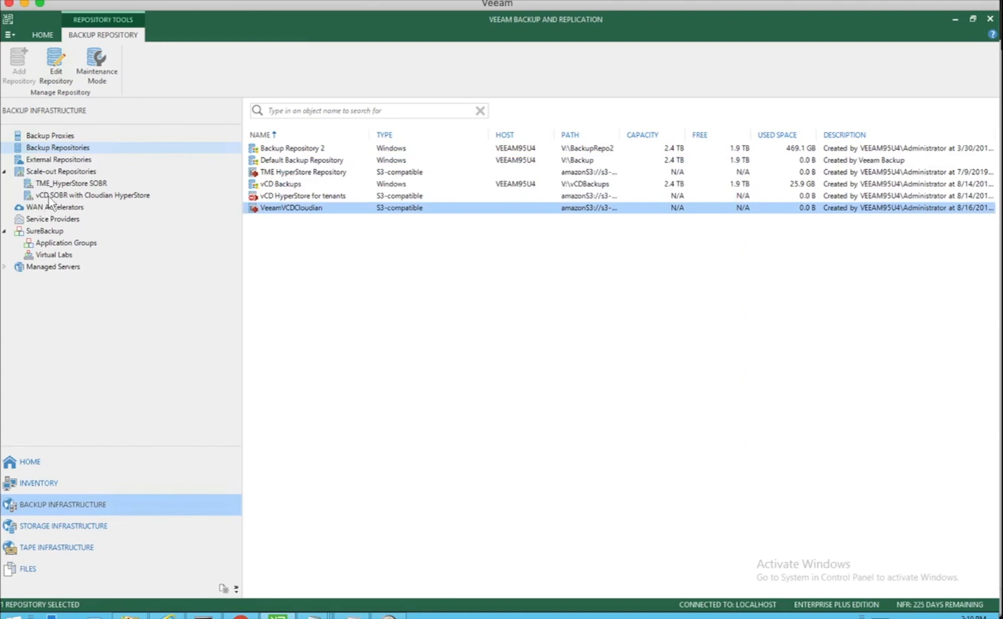
Review the vCD SOBR with Cloudian HyperStore extents, placement policy and capacity tier, exiting without changes
{"action": "left_click", "coordinate": [92, 195]}
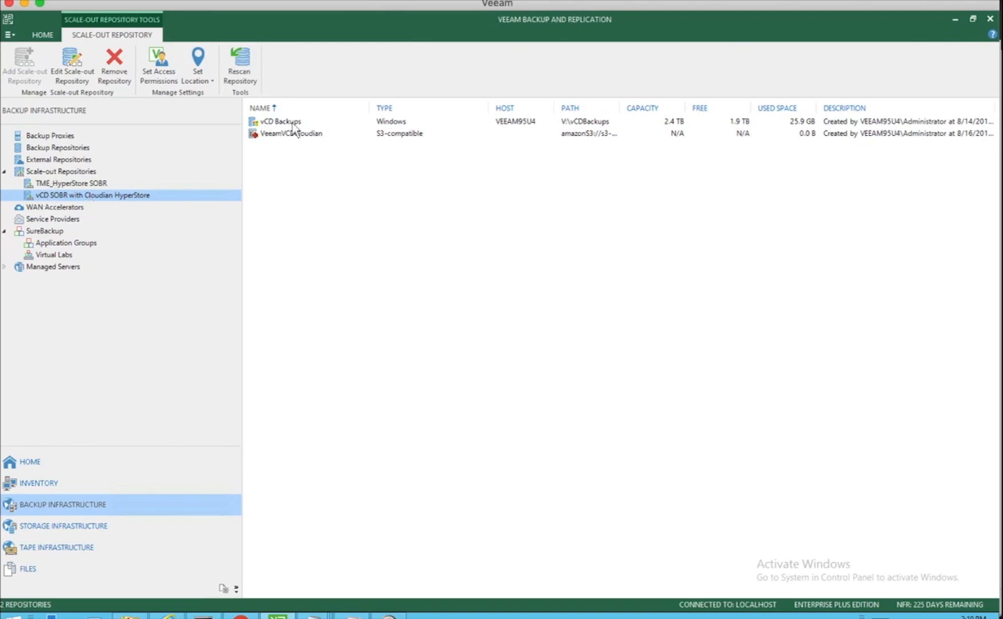
{"action": "mouse_move", "coordinate": [282, 142]}
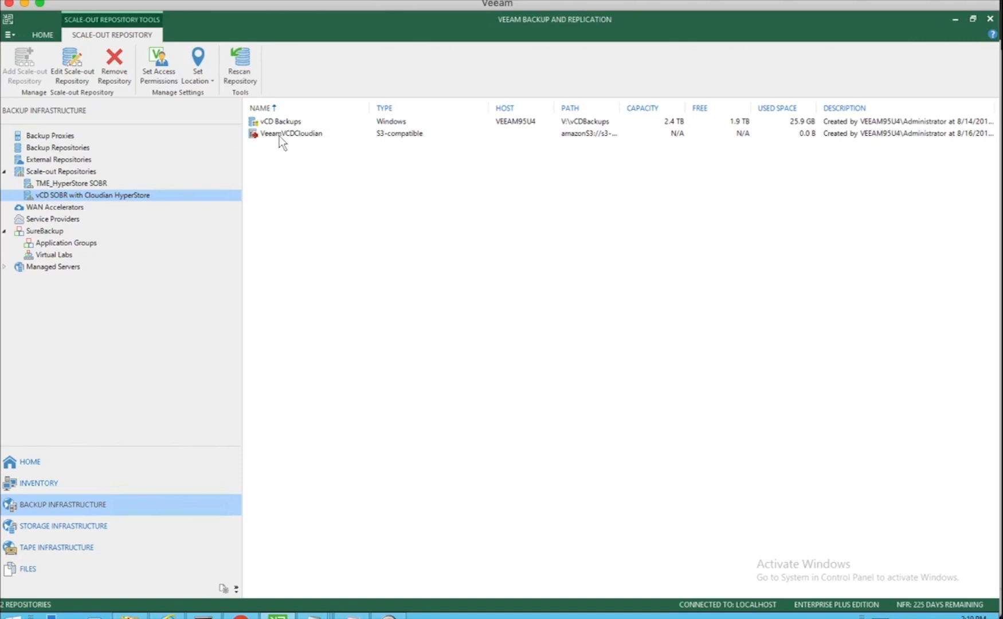
{"action": "mouse_move", "coordinate": [328, 146]}
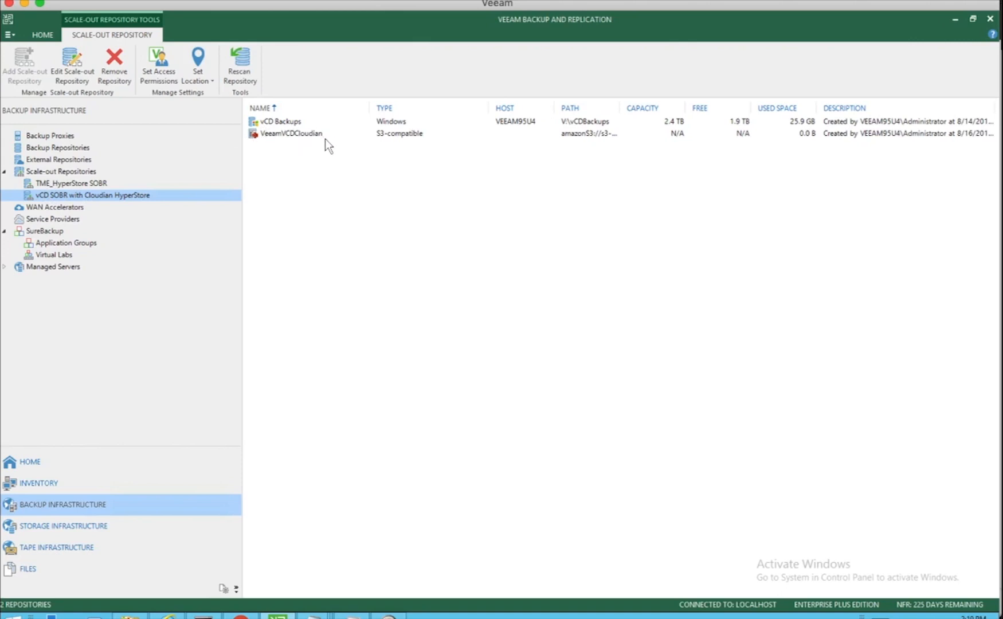
{"action": "left_click", "coordinate": [72, 64]}
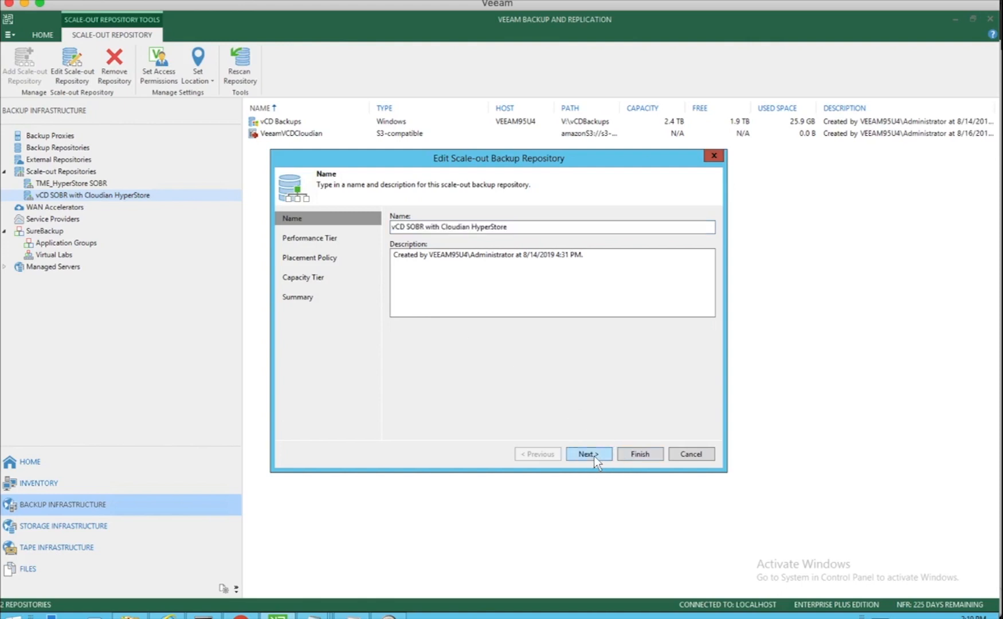
{"action": "left_click", "coordinate": [587, 454]}
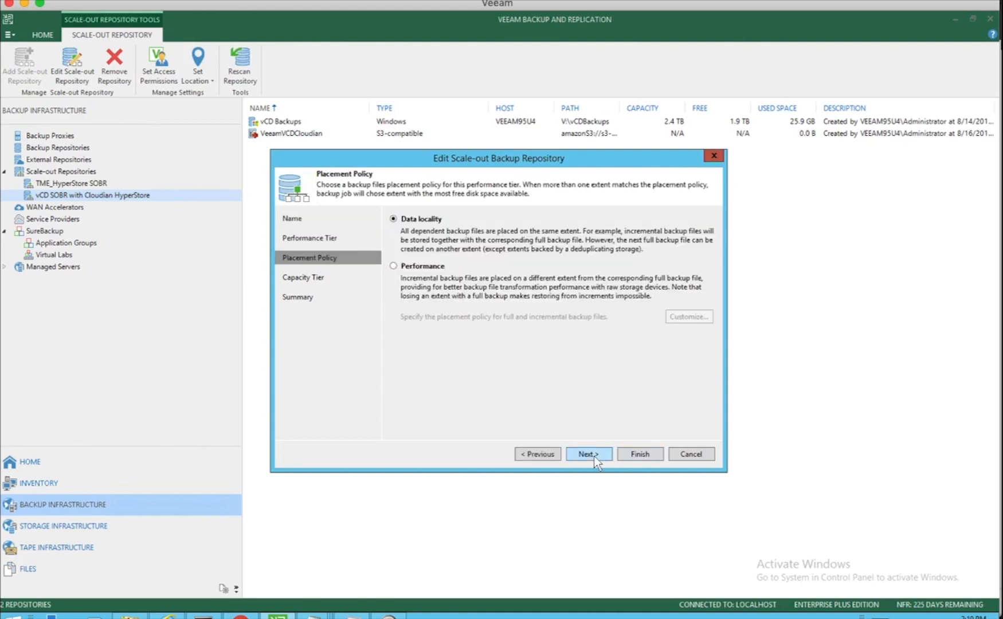
{"action": "left_click", "coordinate": [587, 454]}
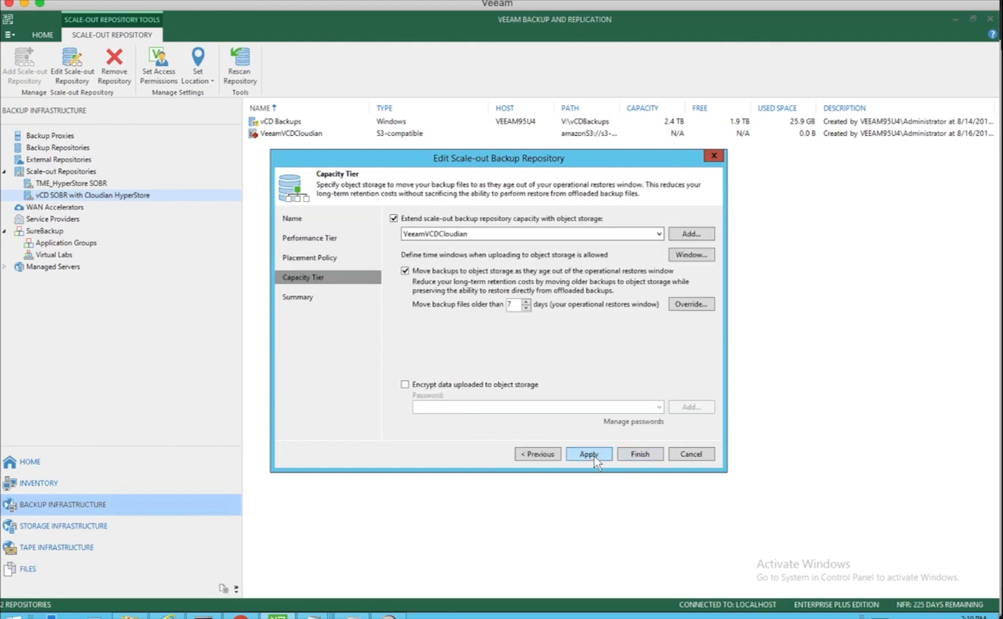
{"action": "left_click", "coordinate": [588, 454]}
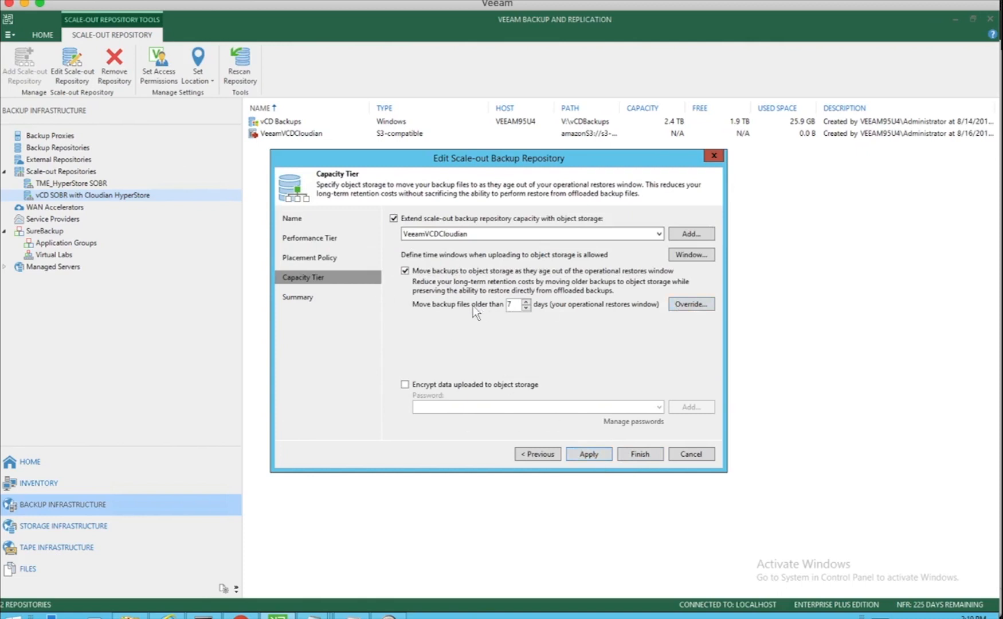
{"action": "mouse_move", "coordinate": [306, 315]}
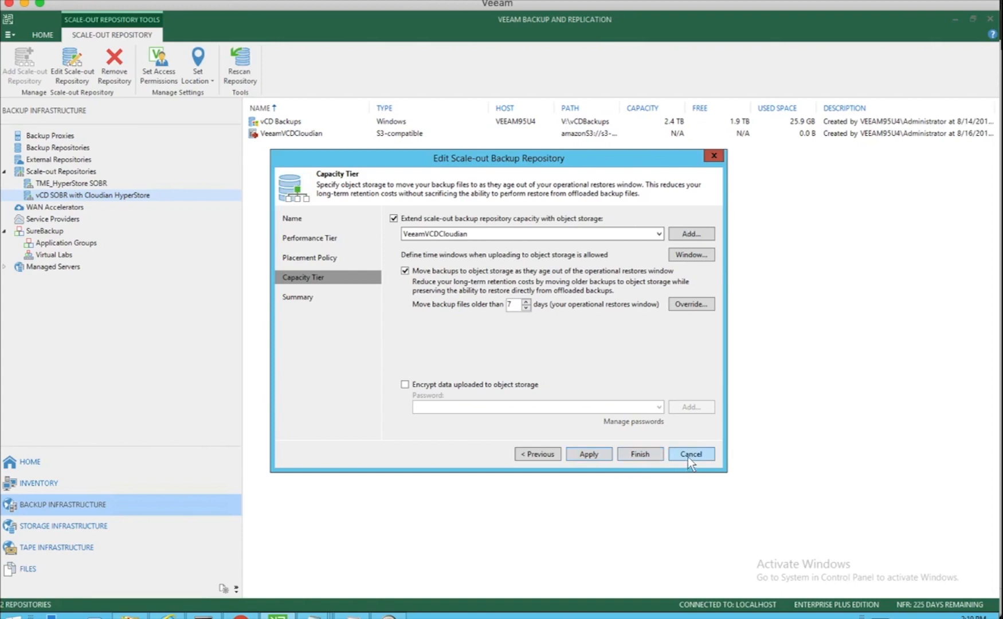
{"action": "left_click", "coordinate": [690, 454]}
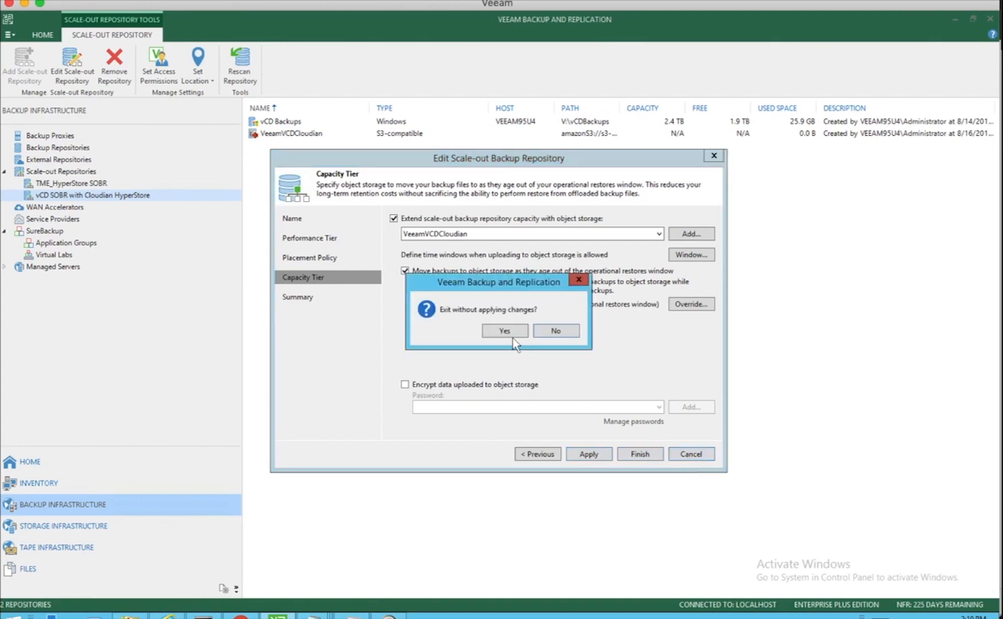
{"action": "left_click", "coordinate": [505, 330]}
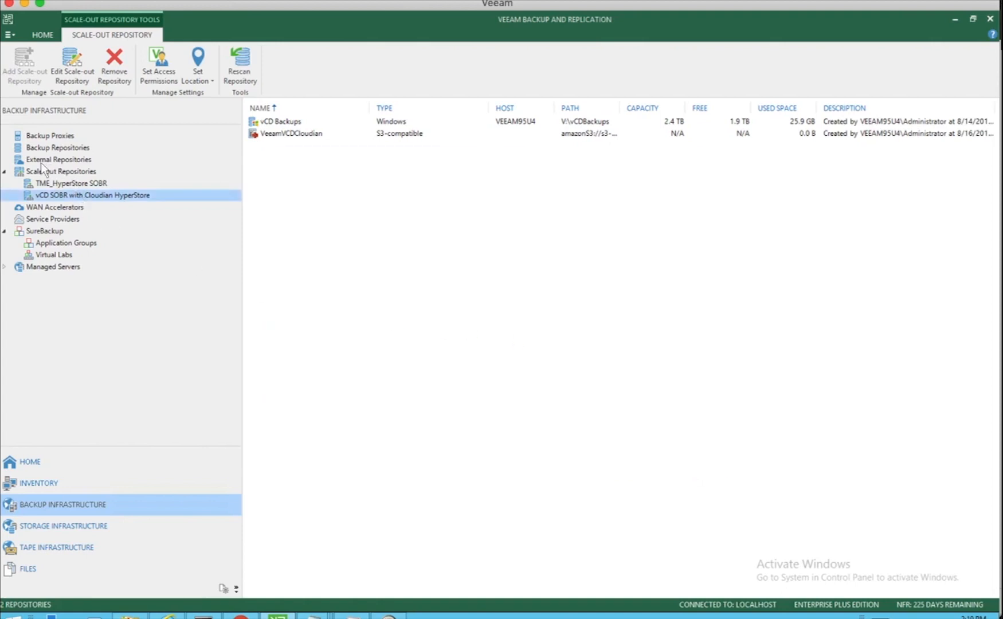
{"action": "mouse_move", "coordinate": [128, 210]}
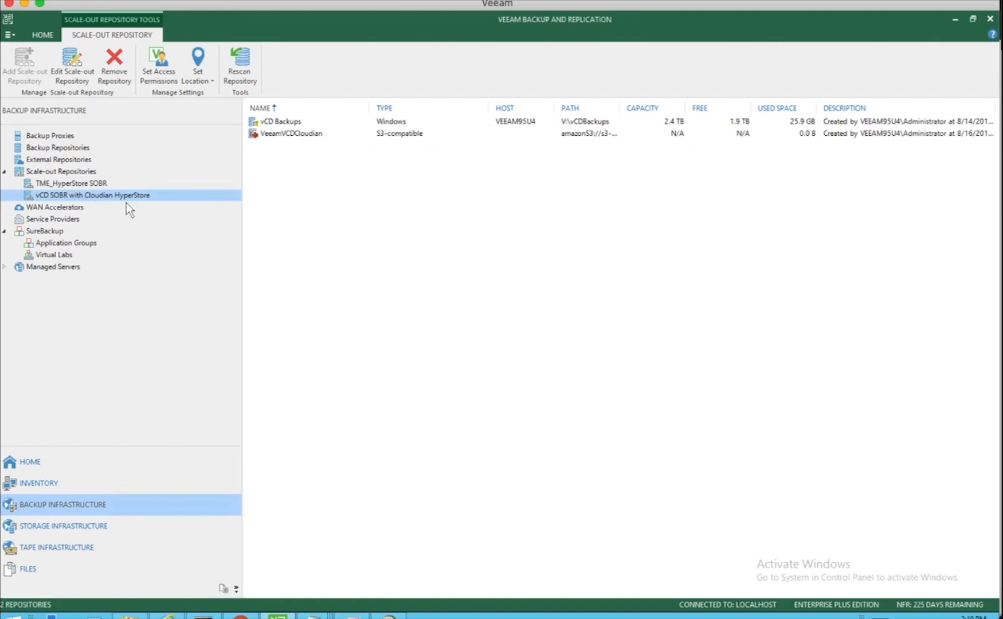
{"action": "mouse_move", "coordinate": [262, 264]}
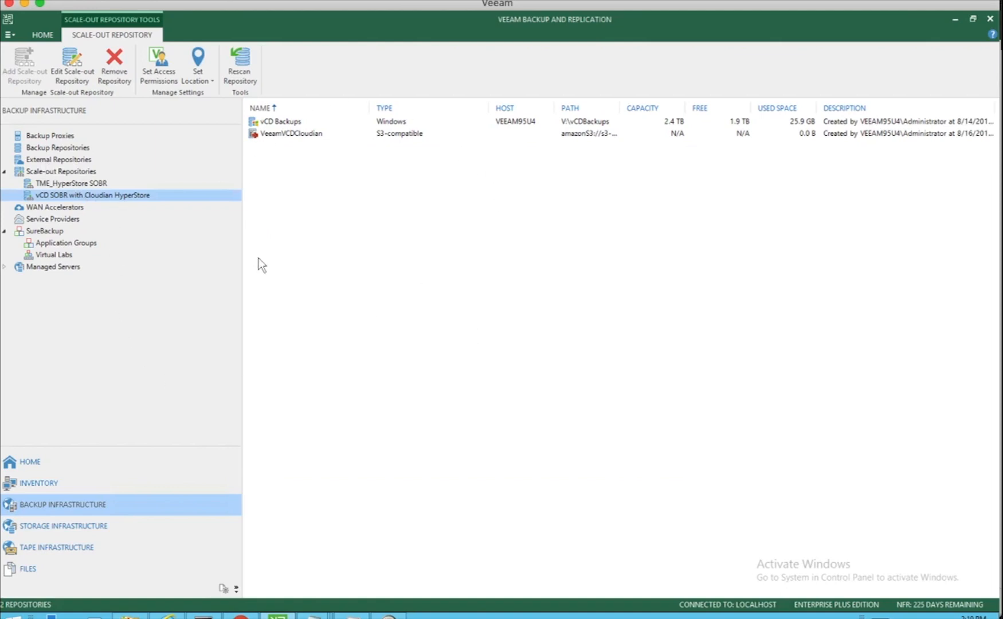
{"action": "mouse_move", "coordinate": [63, 530]}
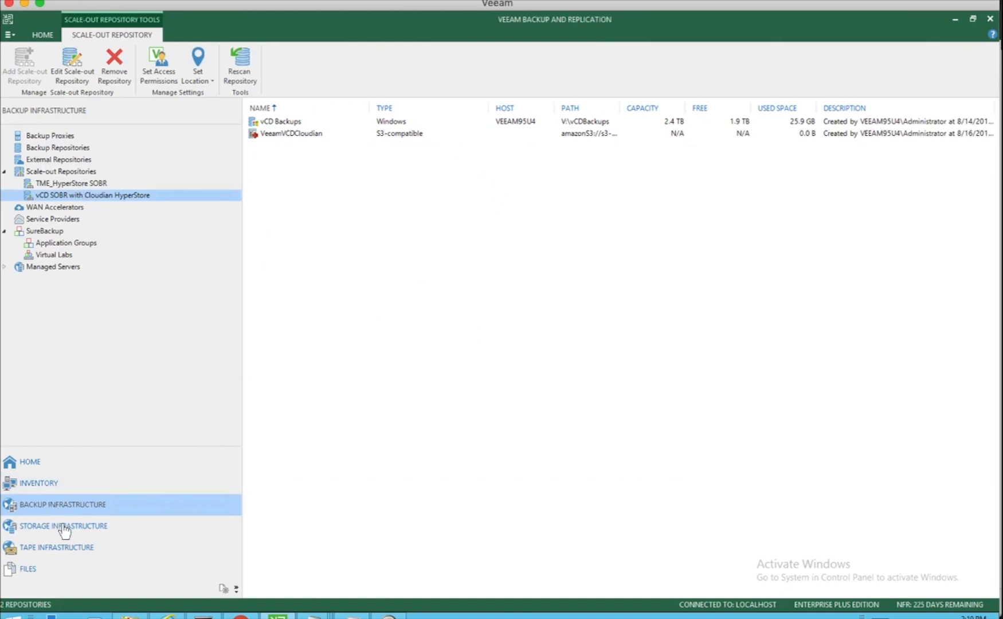
Show the Home view's backup jobs list with newVCDbackup and the new backup job type menu
{"action": "left_click", "coordinate": [29, 461]}
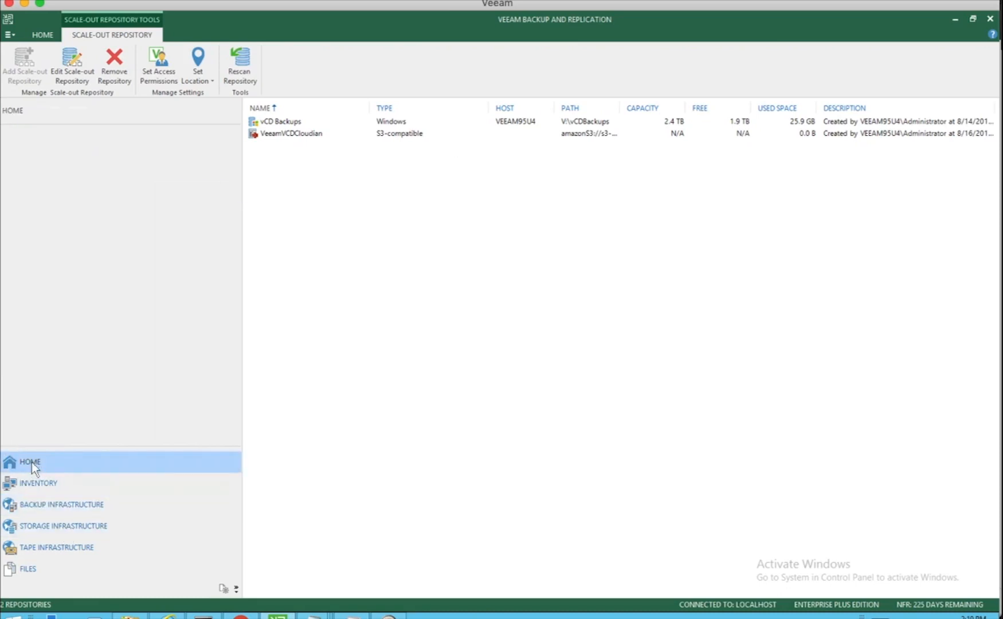
{"action": "left_click", "coordinate": [42, 170]}
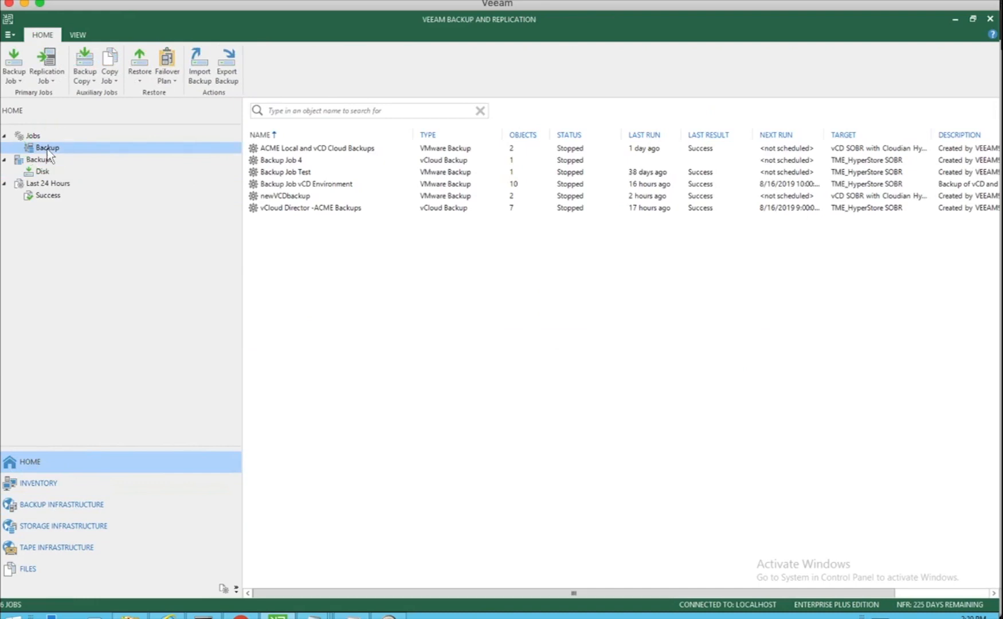
{"action": "right_click", "coordinate": [47, 148]}
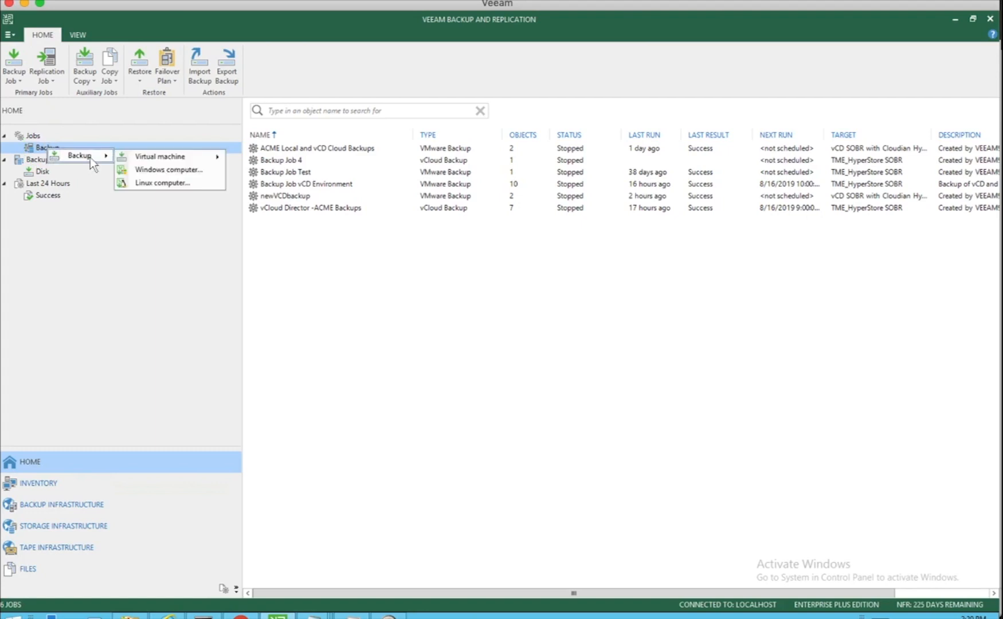
{"action": "mouse_move", "coordinate": [160, 155]}
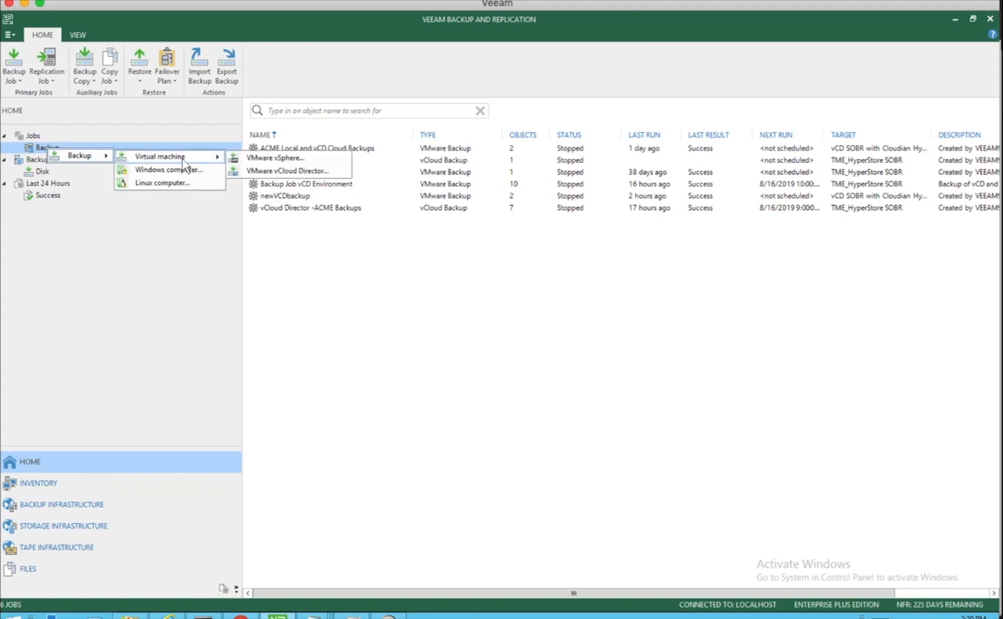
{"action": "mouse_move", "coordinate": [276, 158]}
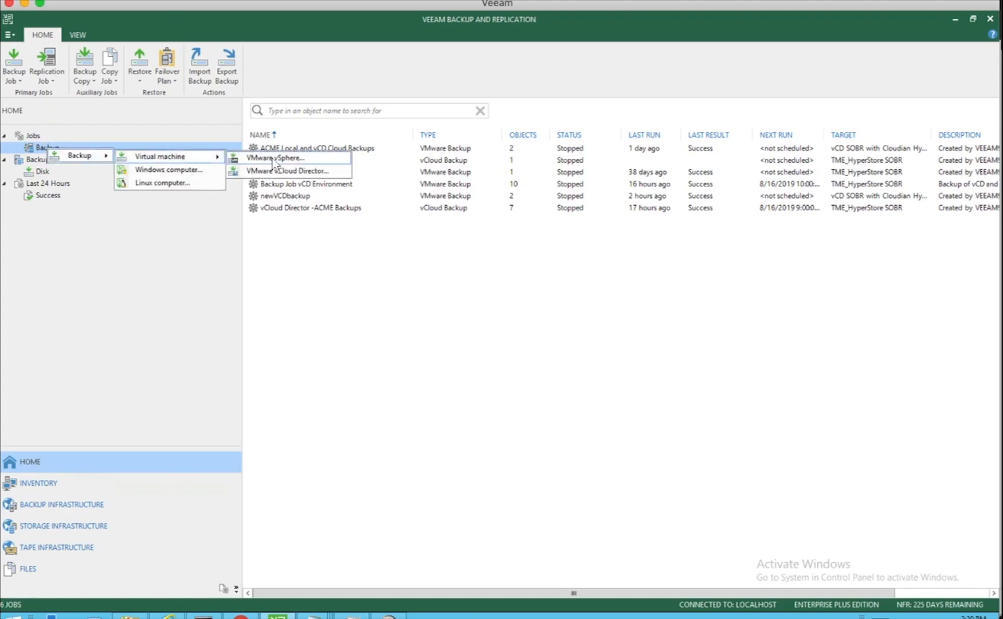
{"action": "mouse_move", "coordinate": [161, 170]}
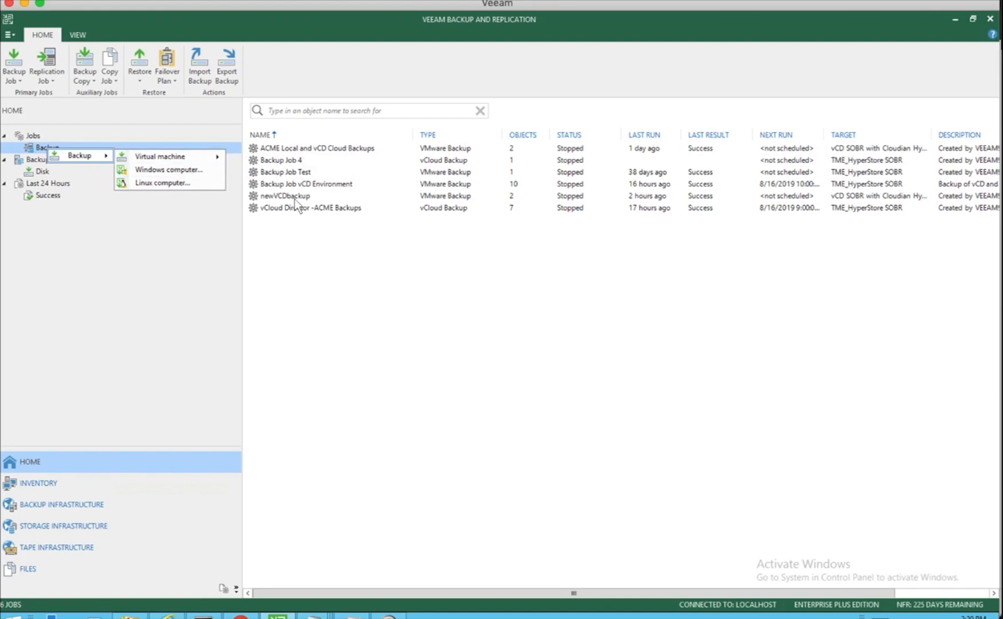
Select the newVCDbackup job to show its successful run summary with two VMs processed
{"action": "left_click", "coordinate": [284, 196]}
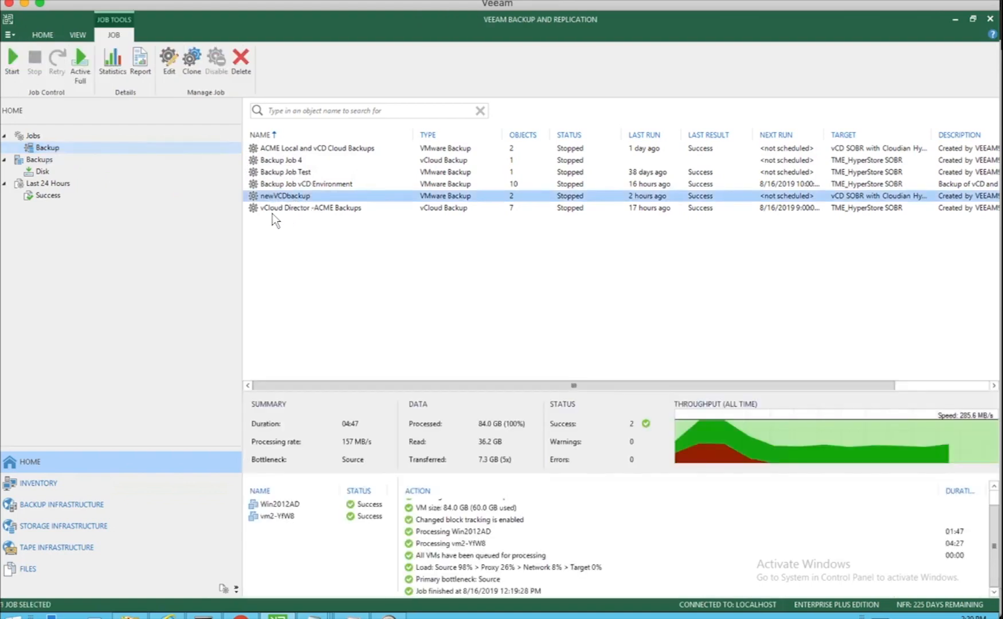
{"action": "mouse_move", "coordinate": [378, 220]}
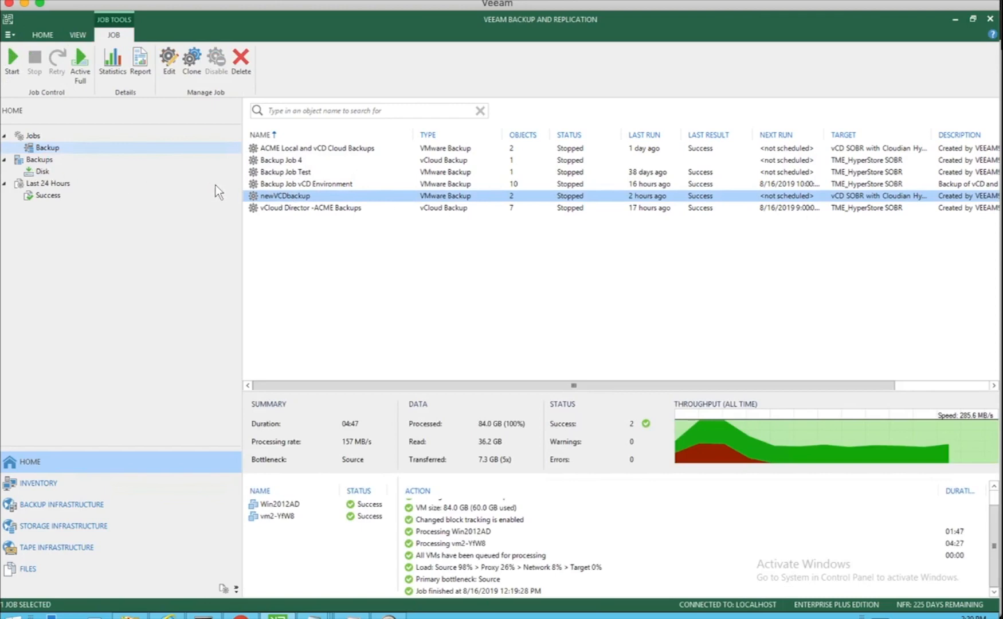
{"action": "mouse_move", "coordinate": [373, 386]}
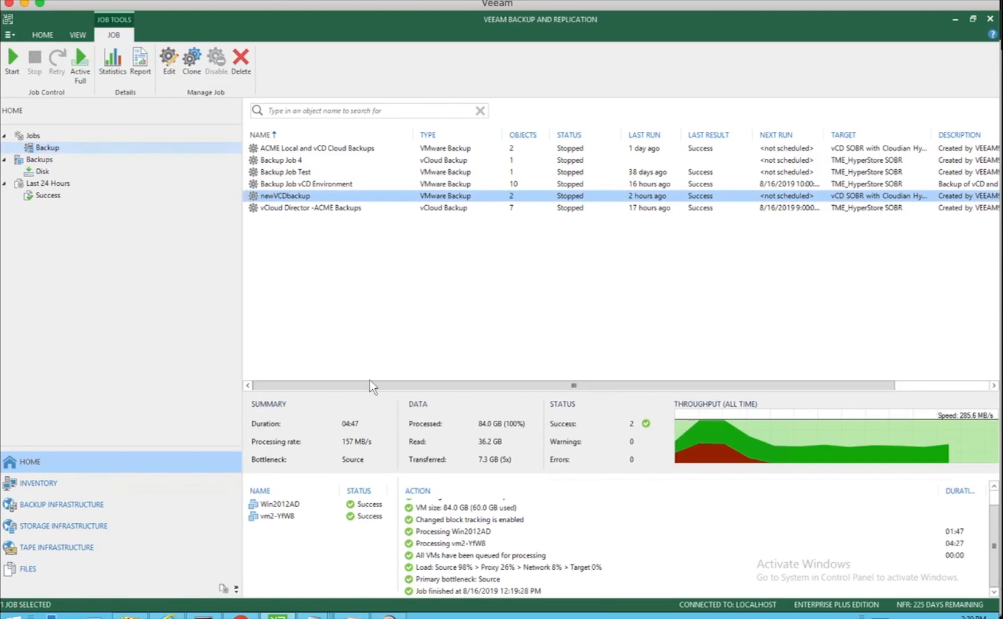
{"action": "mouse_move", "coordinate": [292, 523]}
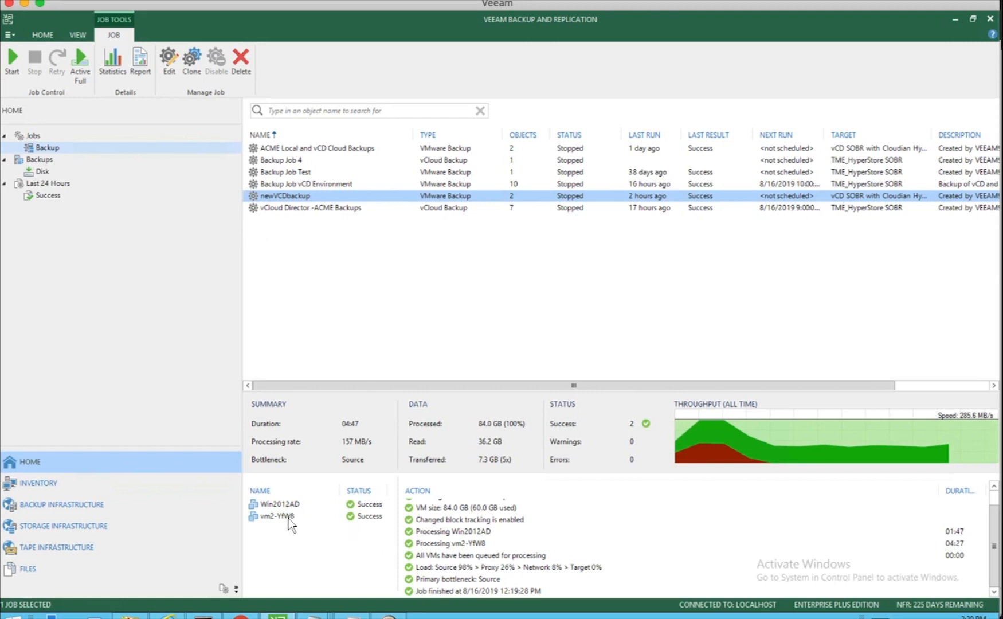
{"action": "mouse_move", "coordinate": [446, 580]}
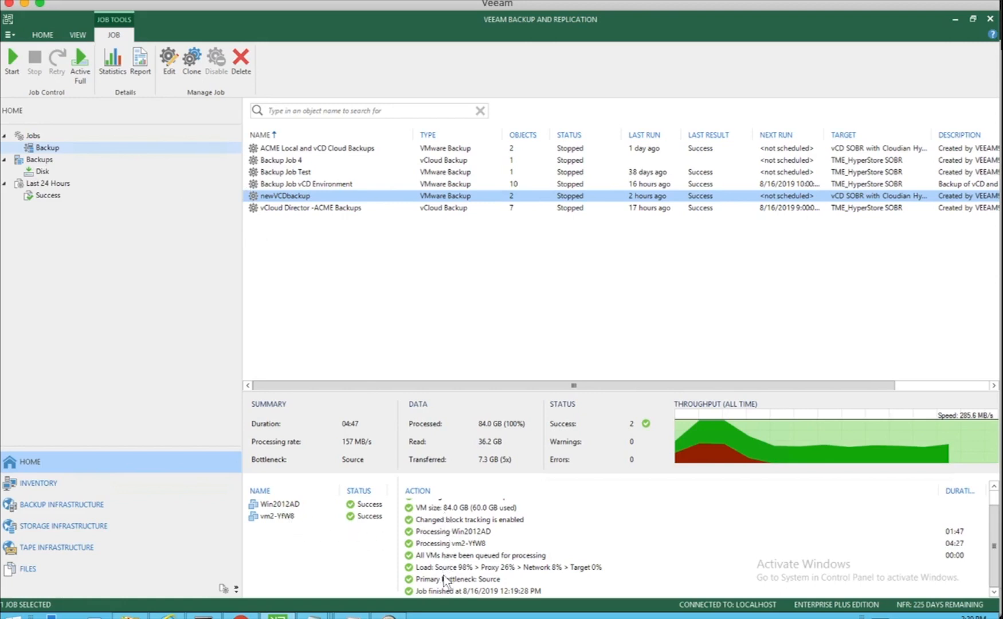
{"action": "mouse_move", "coordinate": [45, 179]}
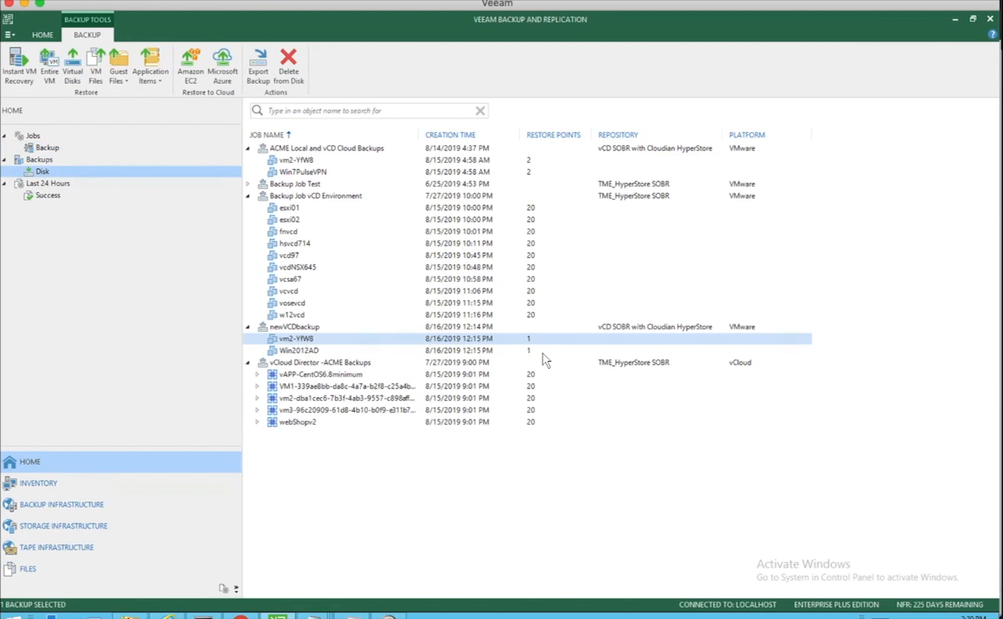
{"action": "mouse_move", "coordinate": [300, 357]}
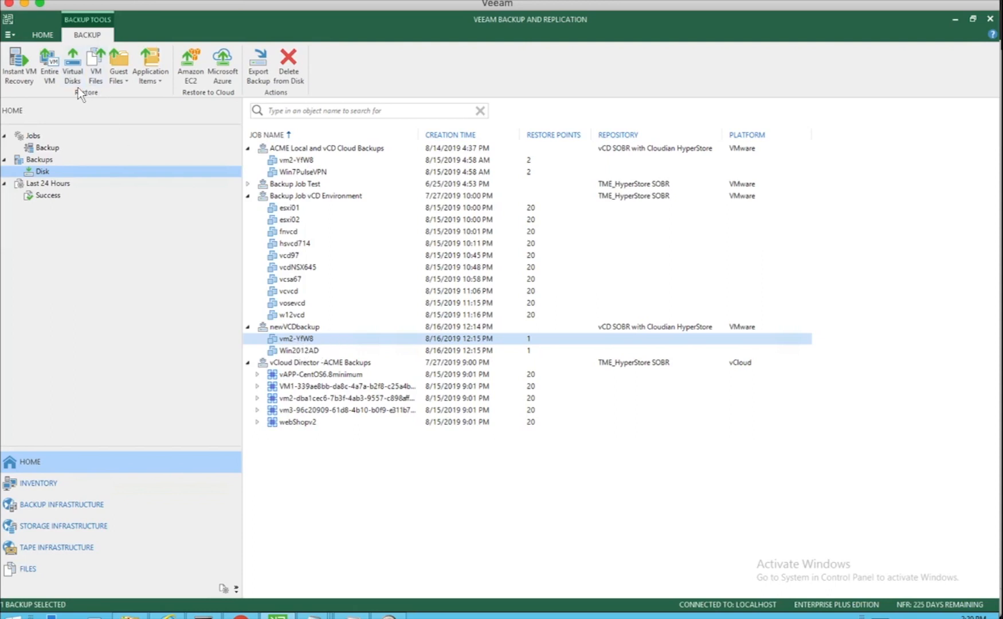
{"action": "mouse_move", "coordinate": [285, 352]}
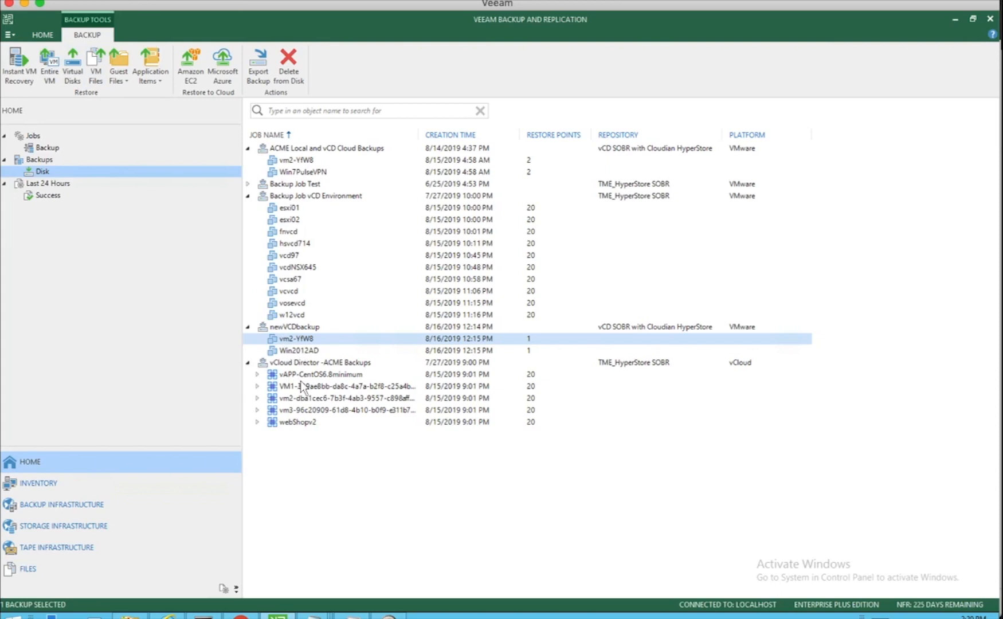
{"action": "mouse_move", "coordinate": [350, 596]}
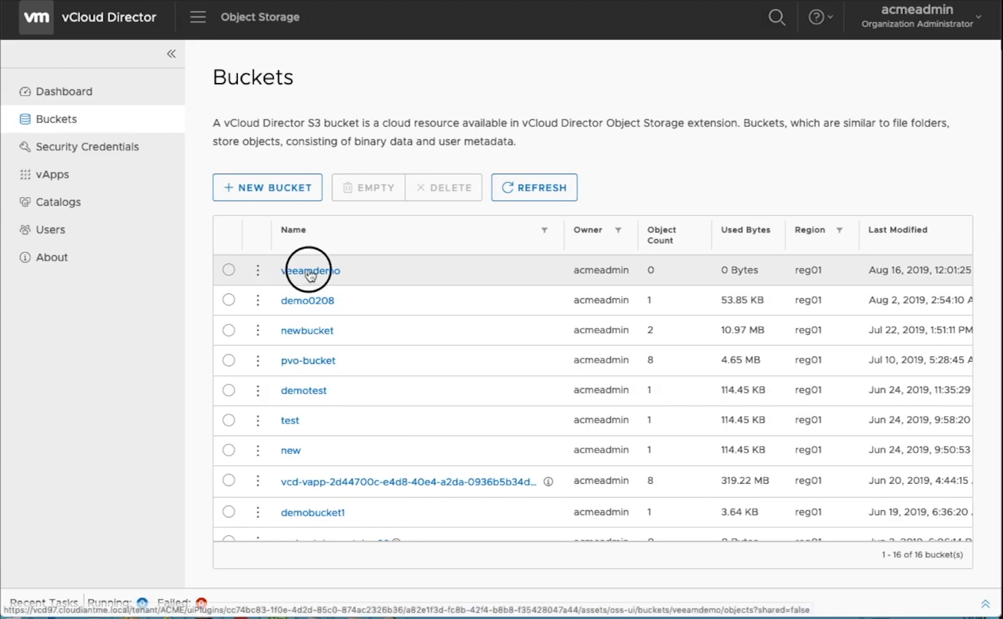
Show the veeamdemo bucket's Objects tab with the three Veeam archive objects from Aug 16, 2019
{"action": "left_click", "coordinate": [311, 269]}
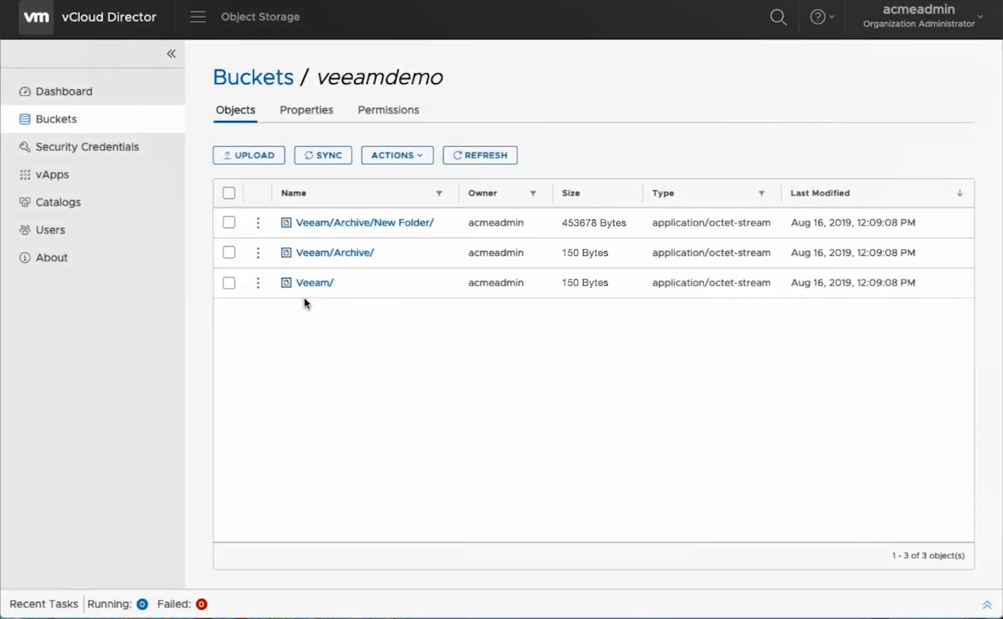